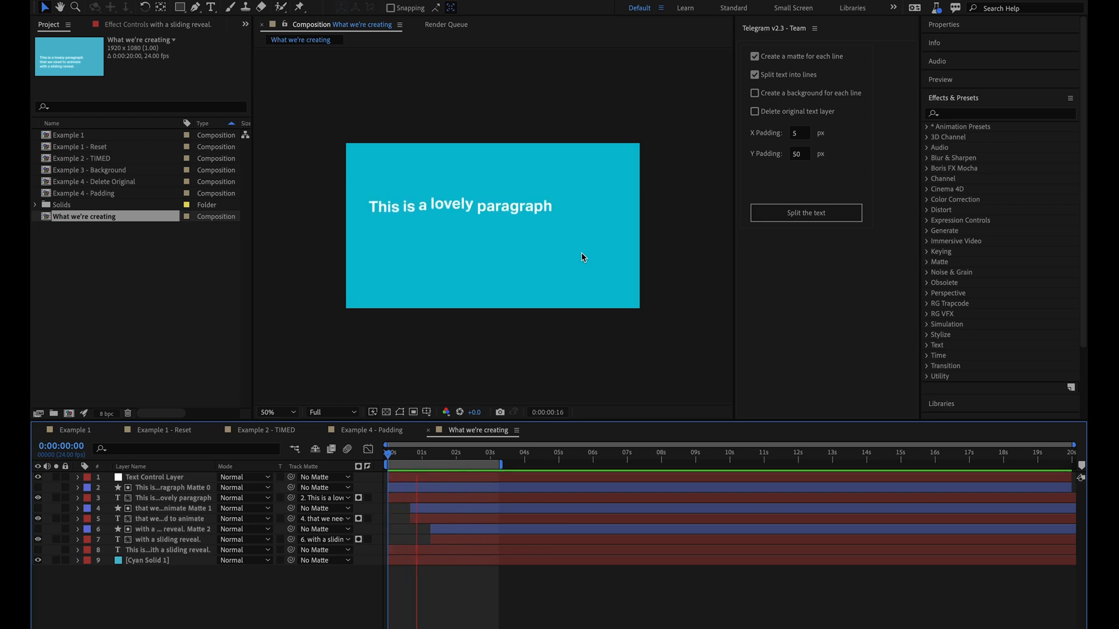
Step: Switch to the Example 1 composition showing the three-line paragraph on cyan
{"action": "left_click", "coordinate": [501, 452]}
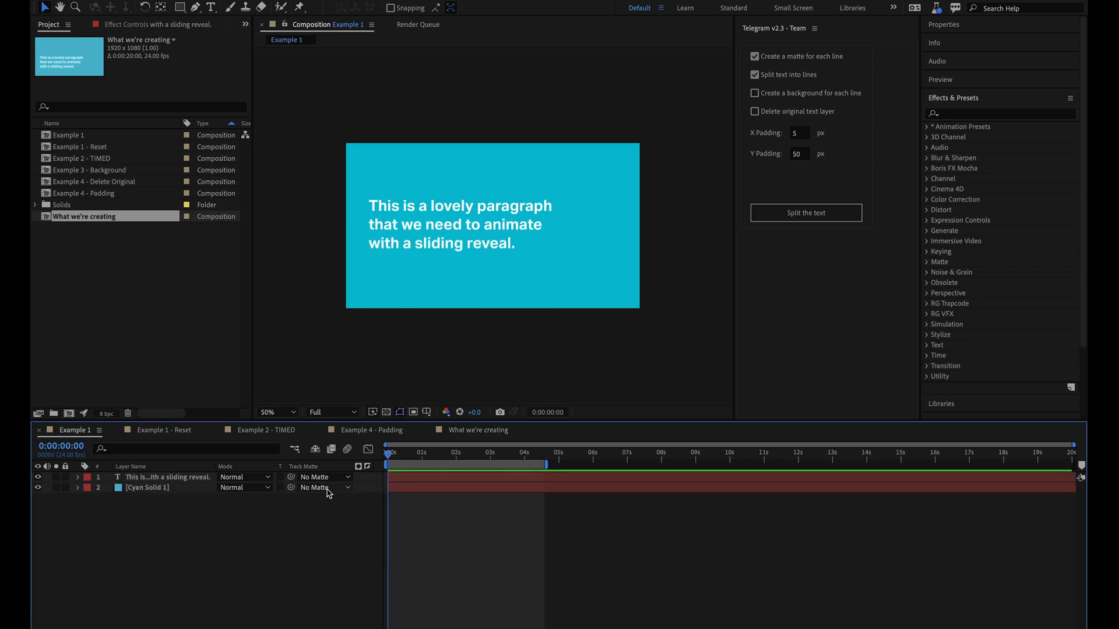
{"action": "left_click", "coordinate": [427, 453]}
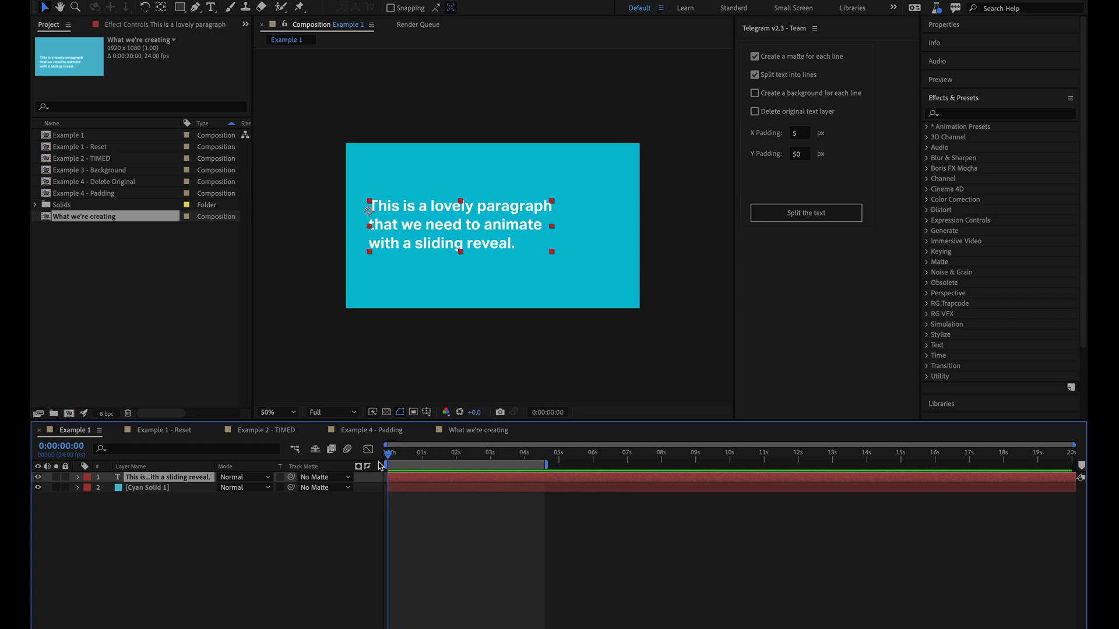
{"action": "mouse_move", "coordinate": [443, 522]}
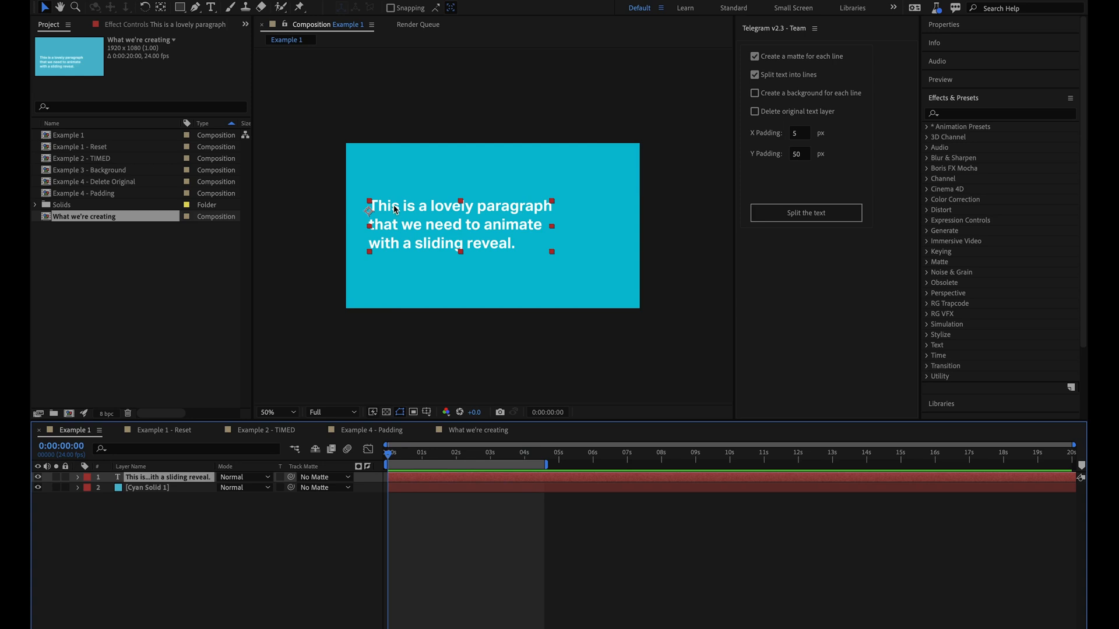
{"action": "mouse_move", "coordinate": [405, 233]}
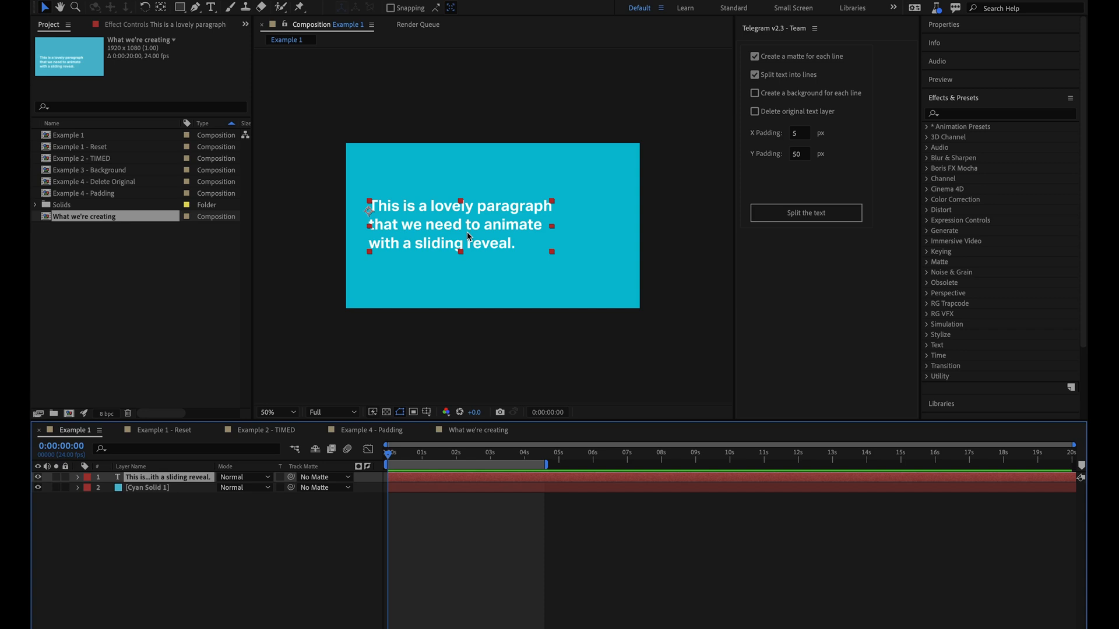
{"action": "mouse_move", "coordinate": [456, 241]}
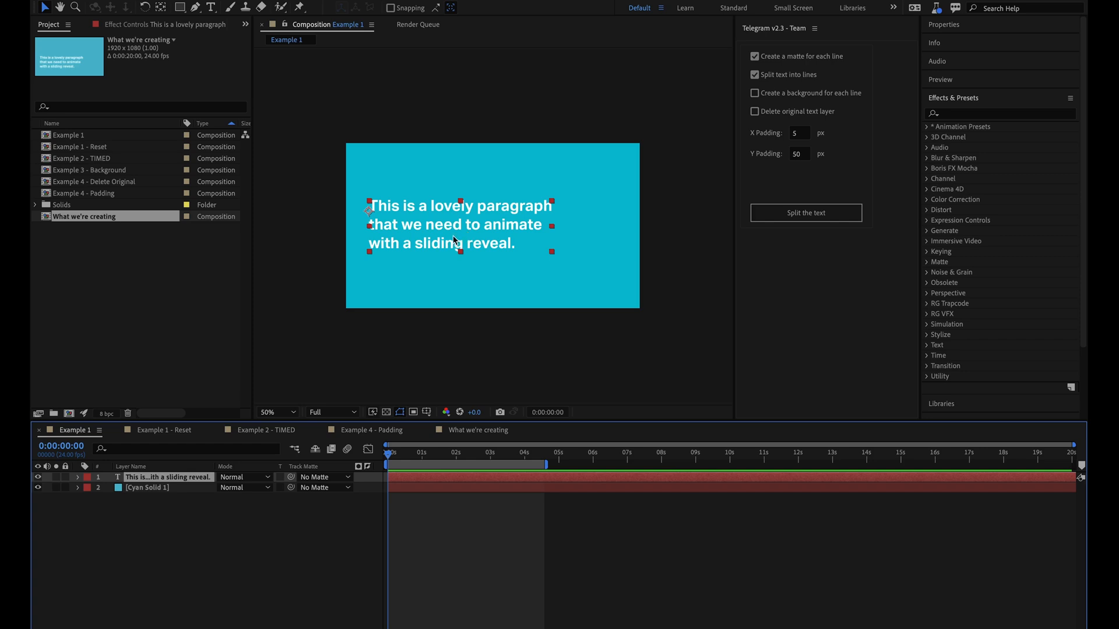
{"action": "mouse_move", "coordinate": [947, 169]}
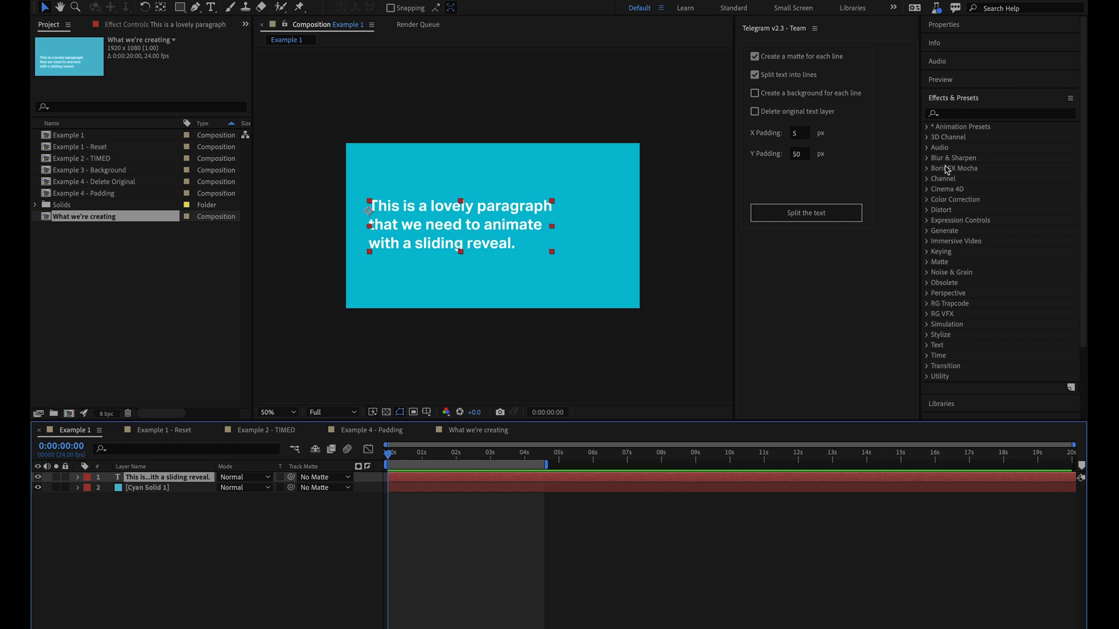
Step: Expand Animation Presets > User Presets > Staple > In to list the entrance presets
{"action": "left_click", "coordinate": [926, 126]}
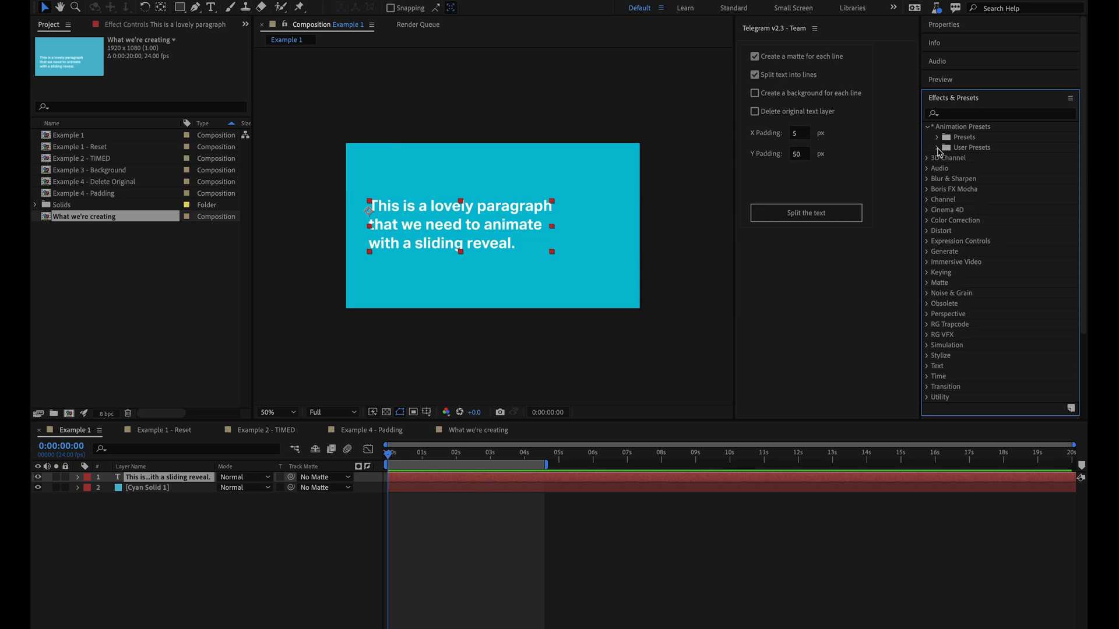
{"action": "left_click", "coordinate": [929, 147]}
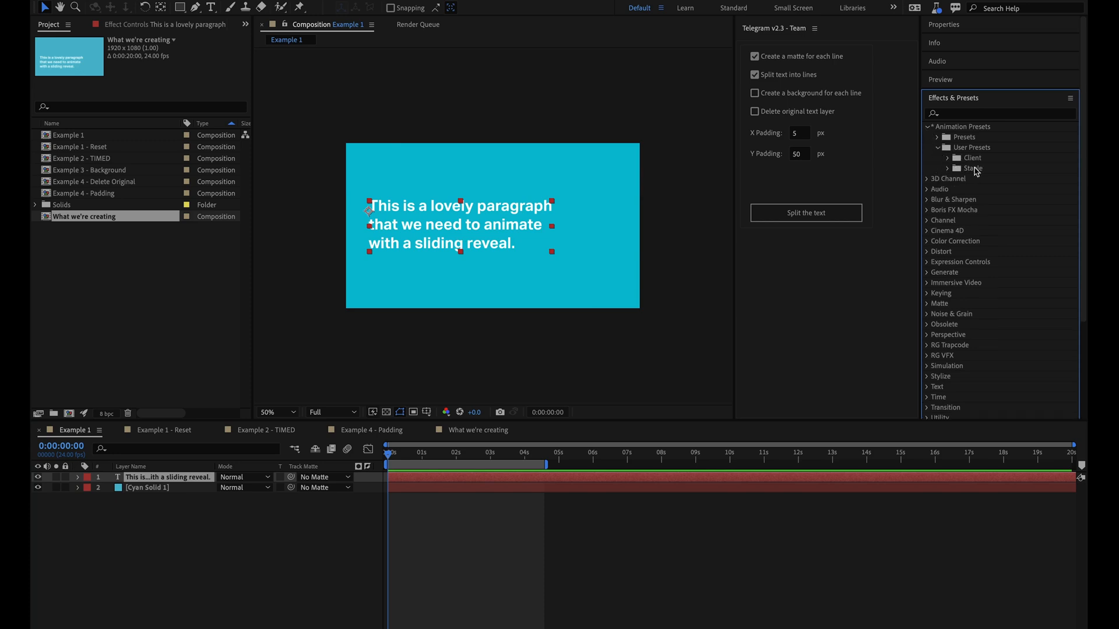
{"action": "left_click", "coordinate": [947, 168]}
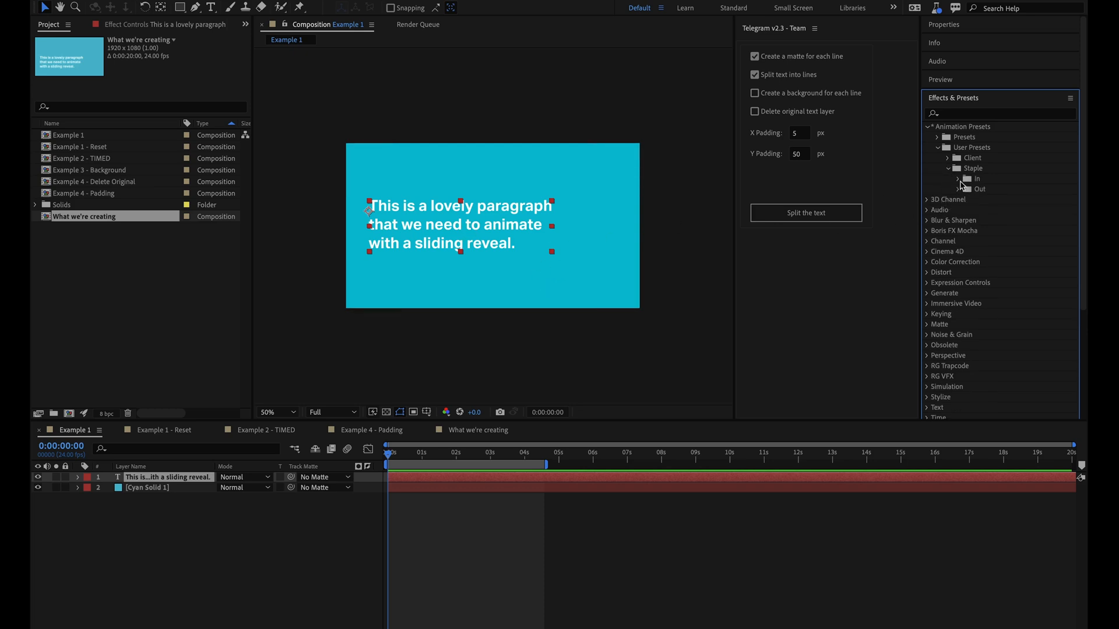
{"action": "left_click", "coordinate": [965, 178]}
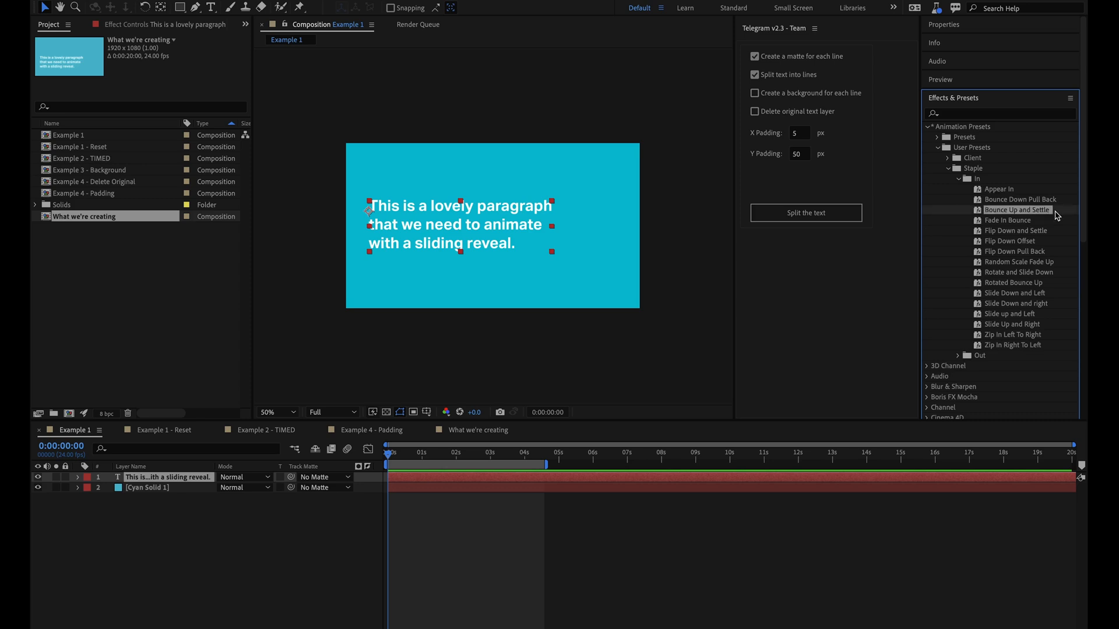
{"action": "mouse_move", "coordinate": [1055, 216]}
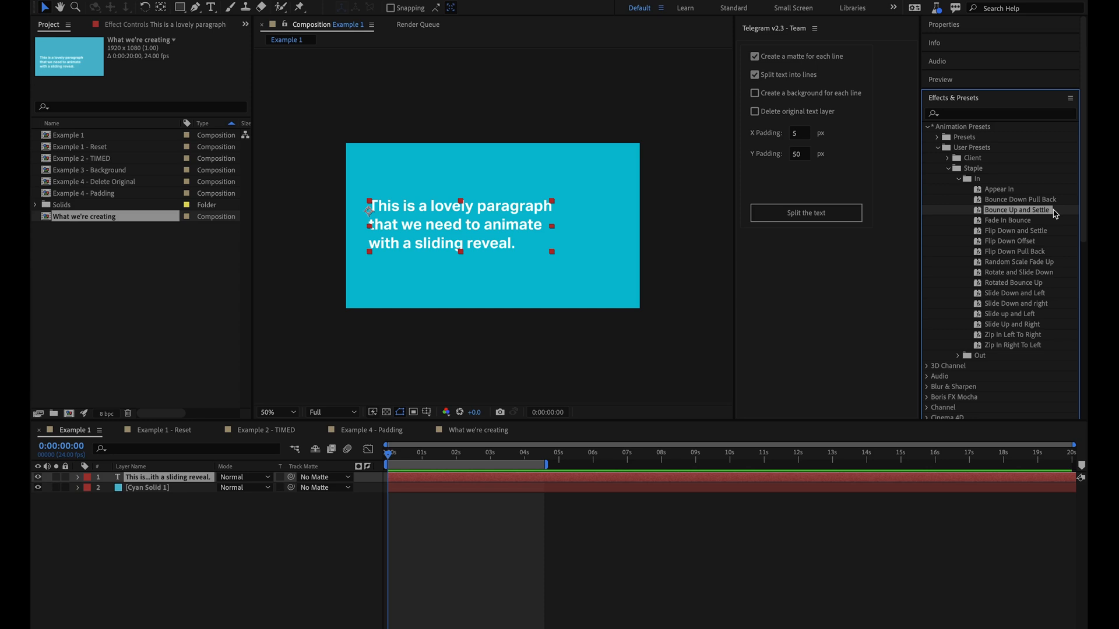
{"action": "mouse_move", "coordinate": [1013, 214]}
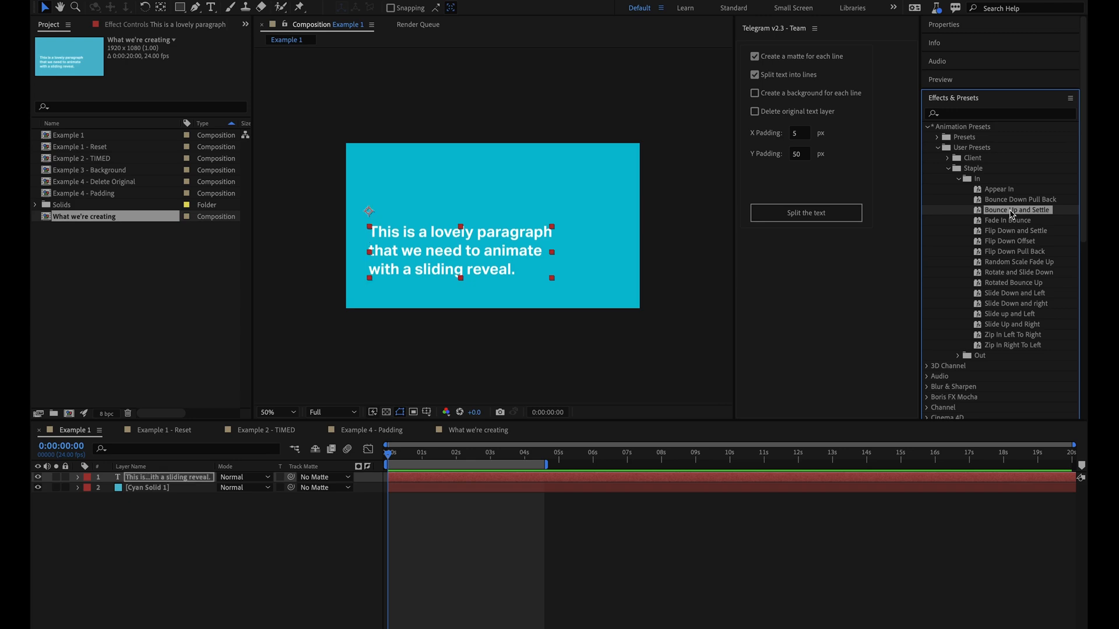
Step: Scrub the playhead through the start of the timeline to preview the paragraph bouncing up into place
{"action": "left_click", "coordinate": [395, 452]}
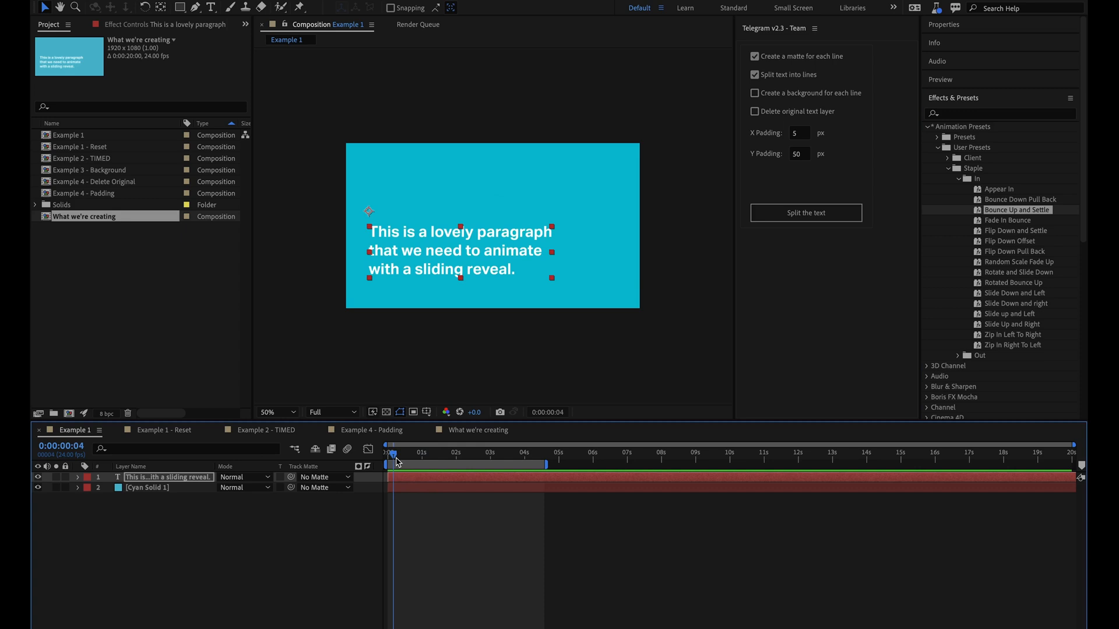
{"action": "left_click_drag", "start_coordinate": [395, 453], "coordinate": [422, 453]}
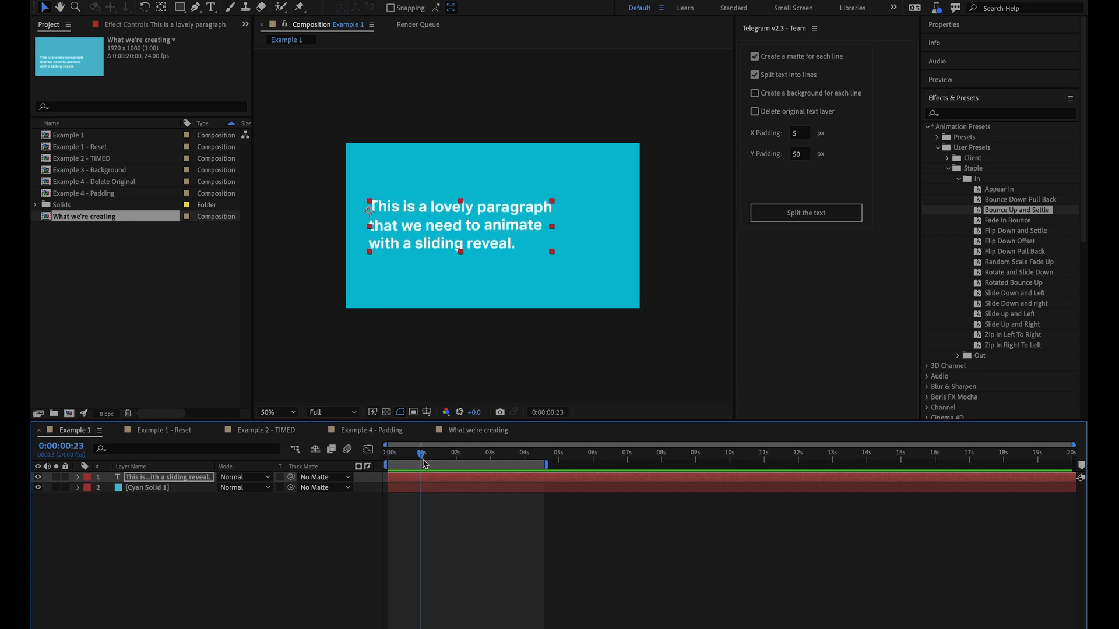
{"action": "left_click_drag", "start_coordinate": [420, 462], "coordinate": [412, 462]}
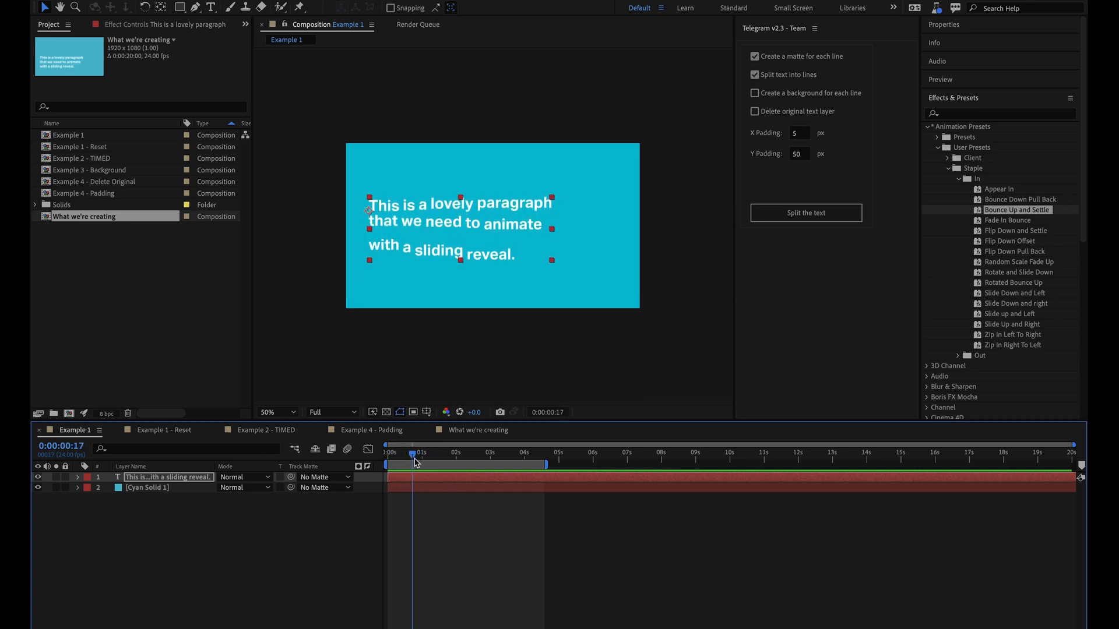
{"action": "left_click_drag", "start_coordinate": [412, 463], "coordinate": [421, 463]}
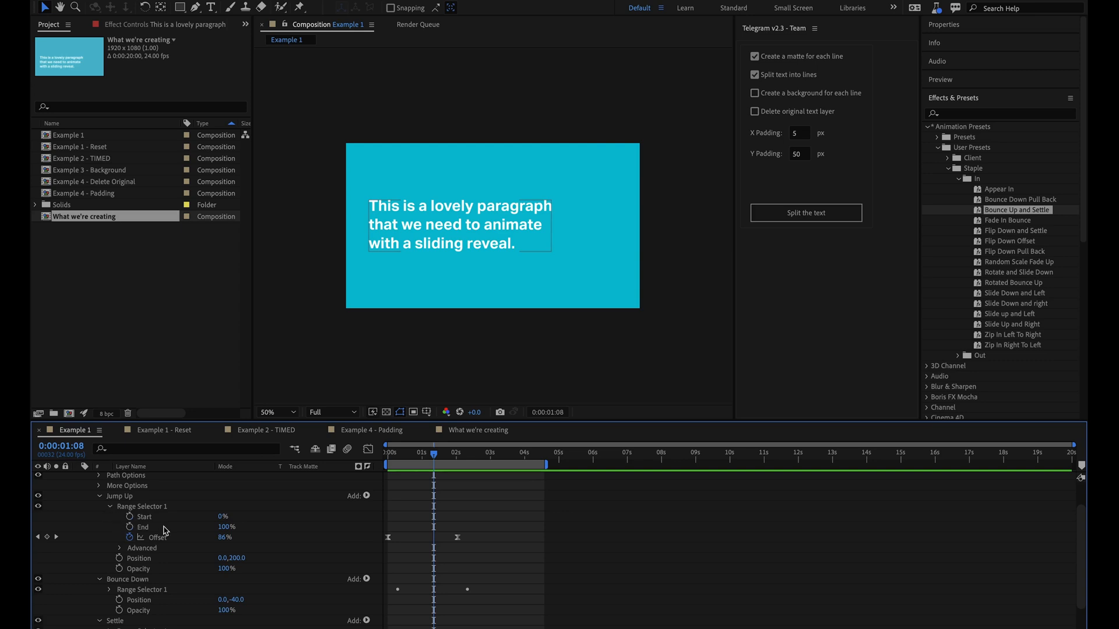
Step: Expand Range Selector 1's Advanced settings to check the word-based Ramp Up shape
{"action": "left_click", "coordinate": [120, 548]}
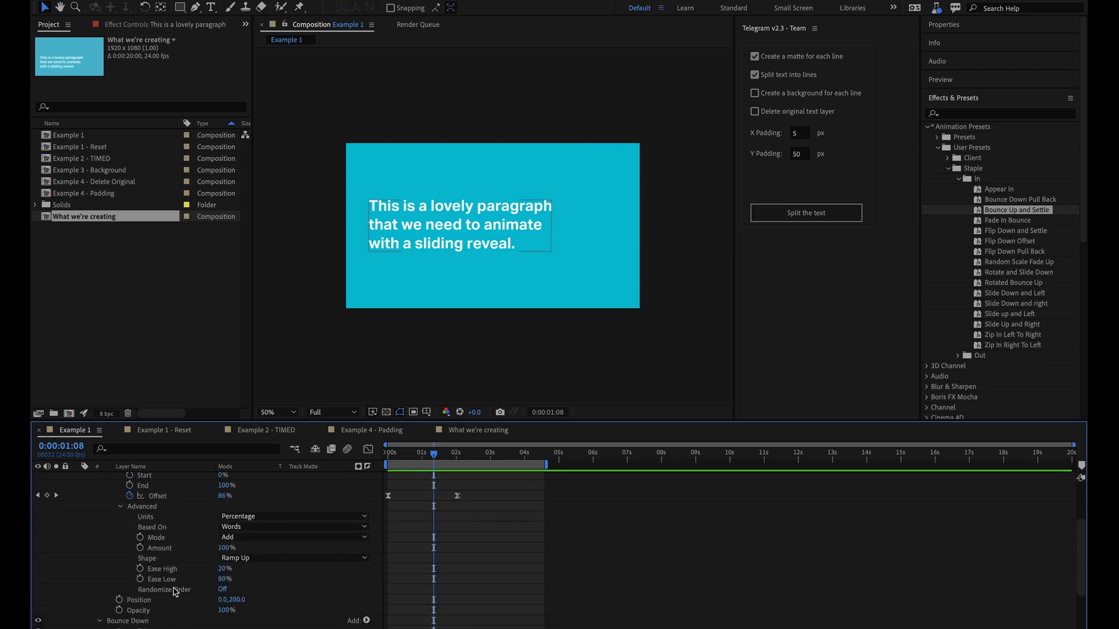
{"action": "scroll", "scroll_direction": "down", "scroll_amount": 3}
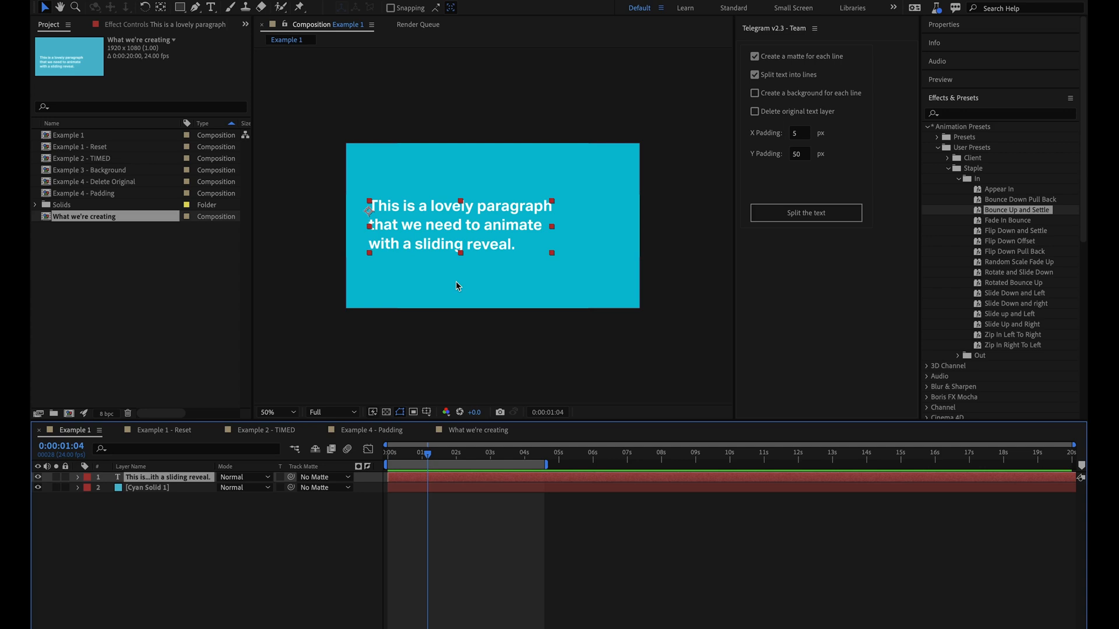
{"action": "mouse_move", "coordinate": [370, 325]}
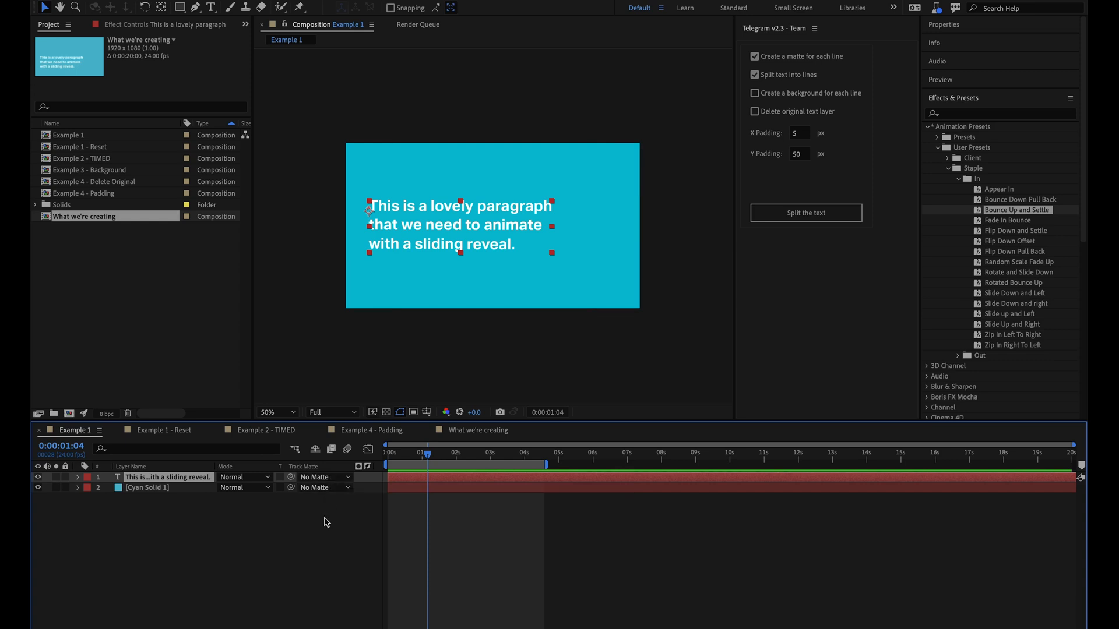
Step: Draw a red rectangle over the paragraph's first line and bring up its Track Matte choices
{"action": "left_click", "coordinate": [272, 3]}
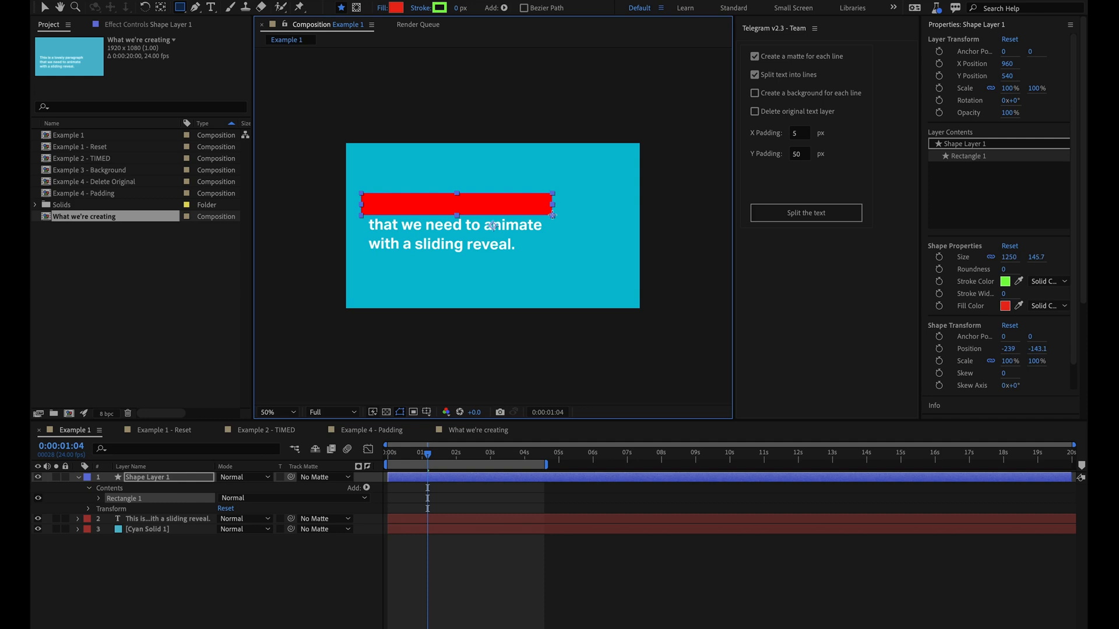
{"action": "left_click_drag", "start_coordinate": [552, 203], "coordinate": [564, 203]}
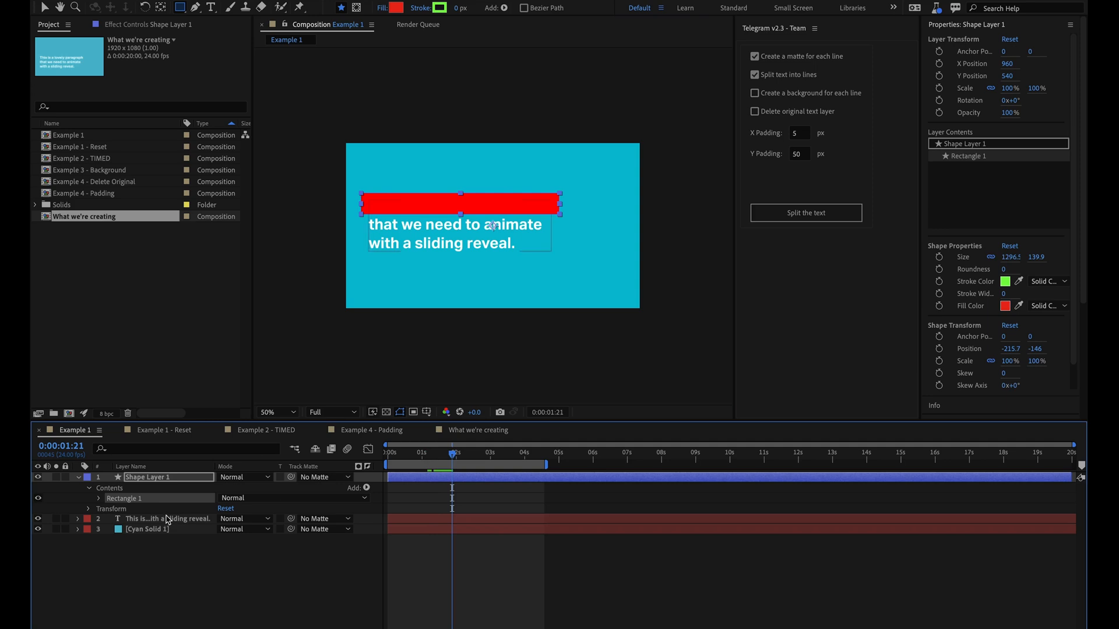
{"action": "left_click", "coordinate": [317, 518]}
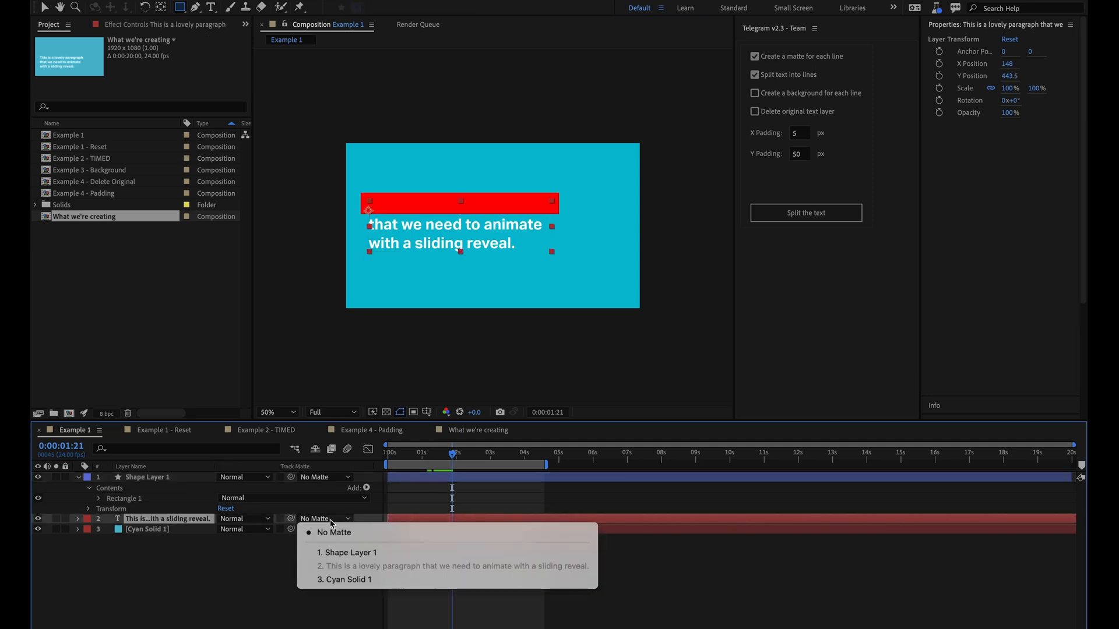
{"action": "mouse_move", "coordinate": [348, 552]}
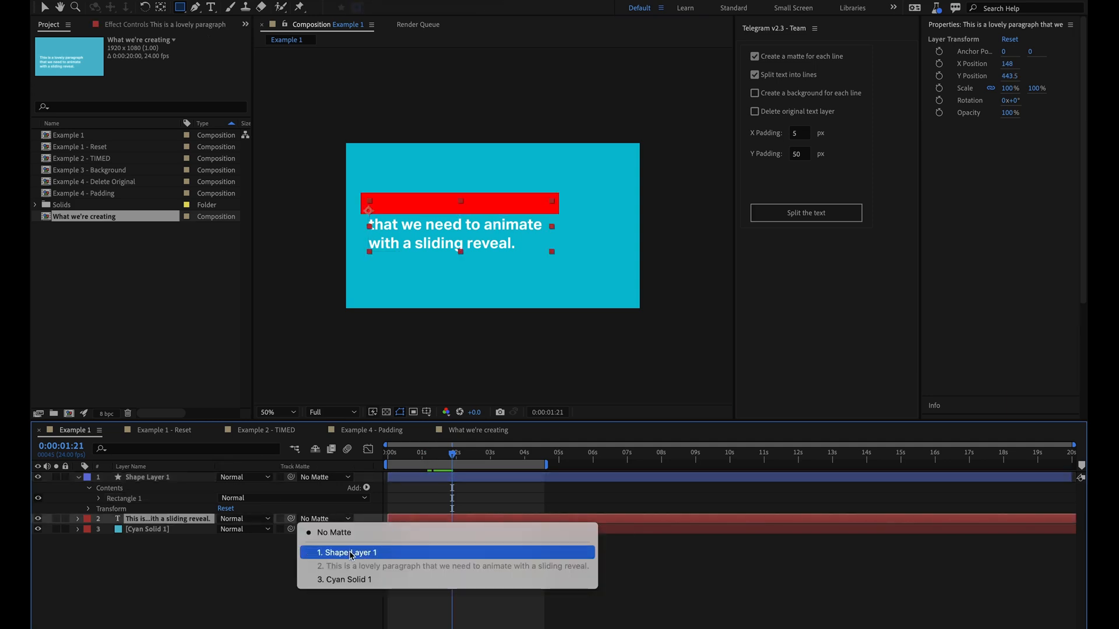
{"action": "left_click", "coordinate": [347, 552]}
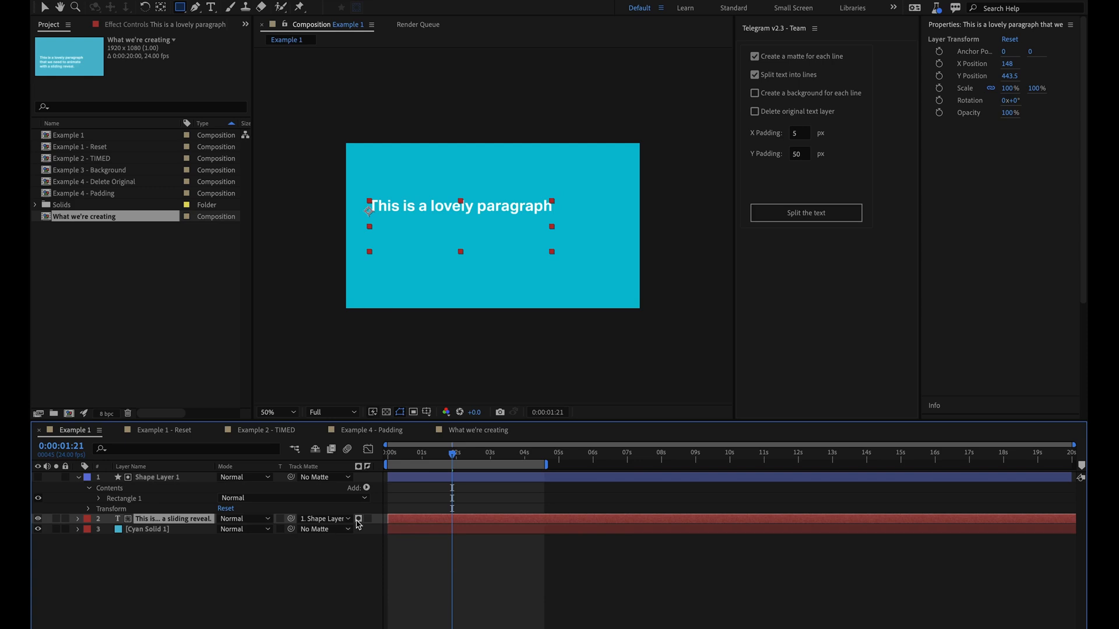
{"action": "mouse_move", "coordinate": [363, 534]}
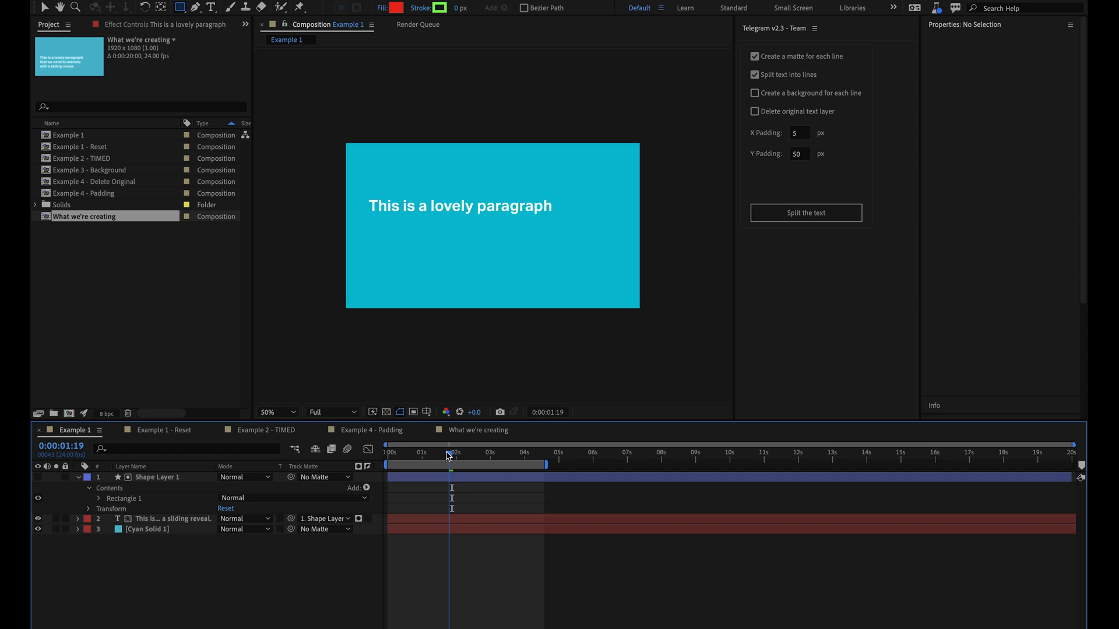
{"action": "left_click", "coordinate": [411, 453]}
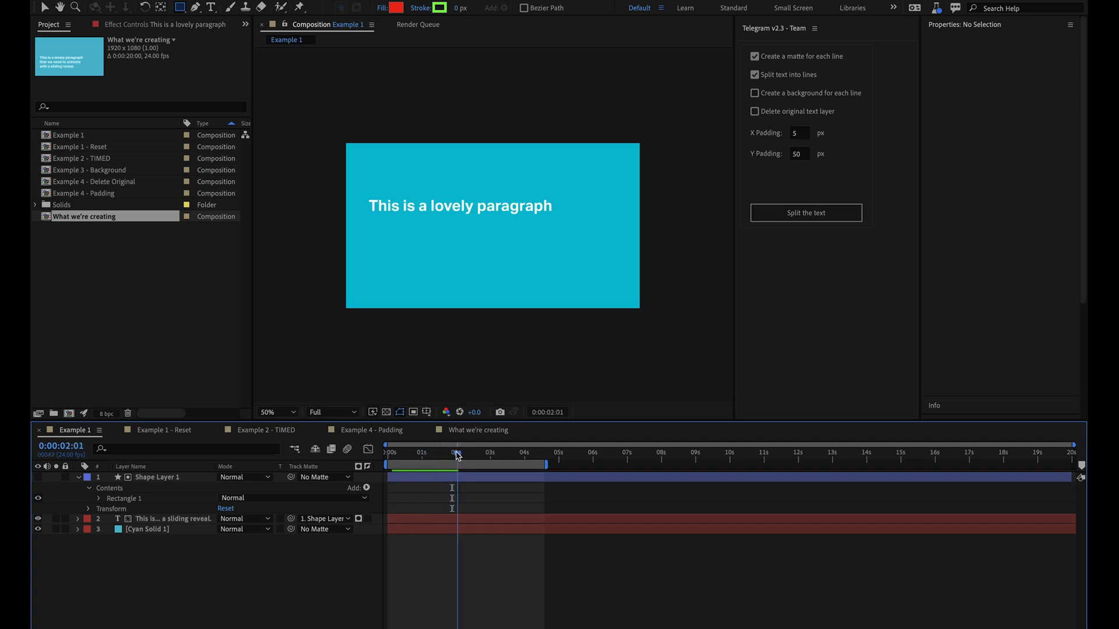
{"action": "left_click_drag", "start_coordinate": [457, 452], "coordinate": [395, 452]}
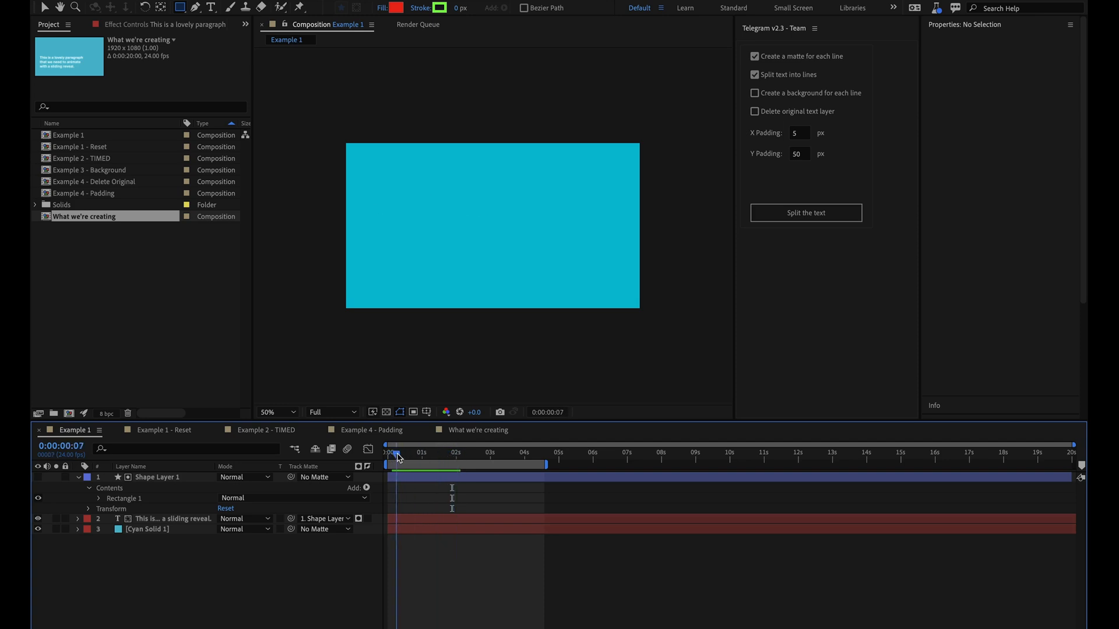
{"action": "left_click_drag", "start_coordinate": [394, 452], "coordinate": [435, 452]}
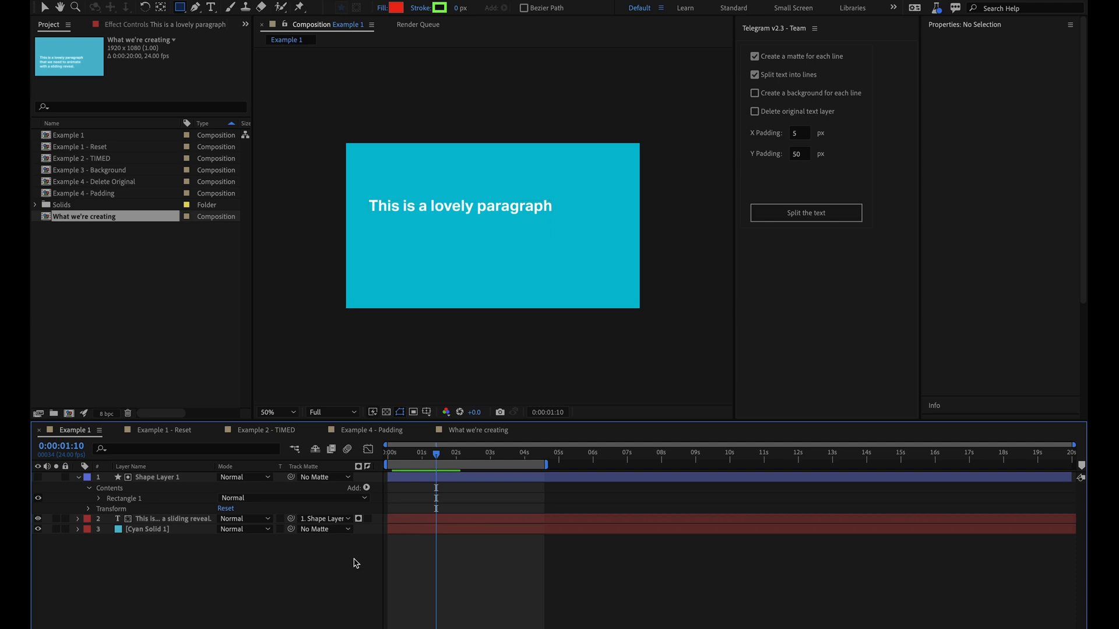
{"action": "left_click", "coordinate": [157, 478]}
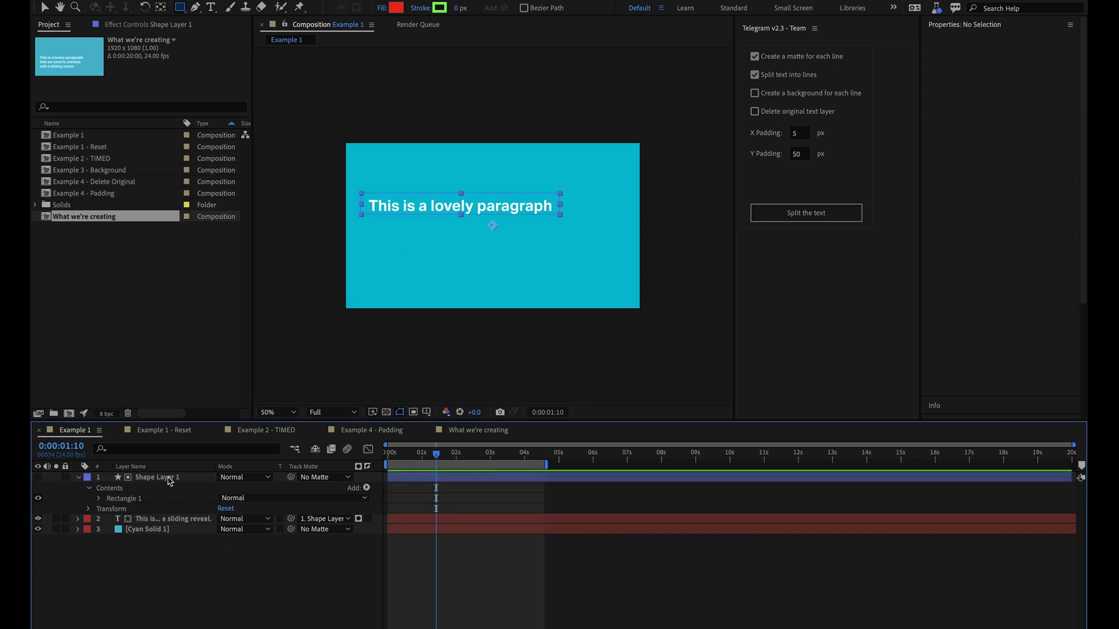
{"action": "left_click", "coordinate": [155, 476]}
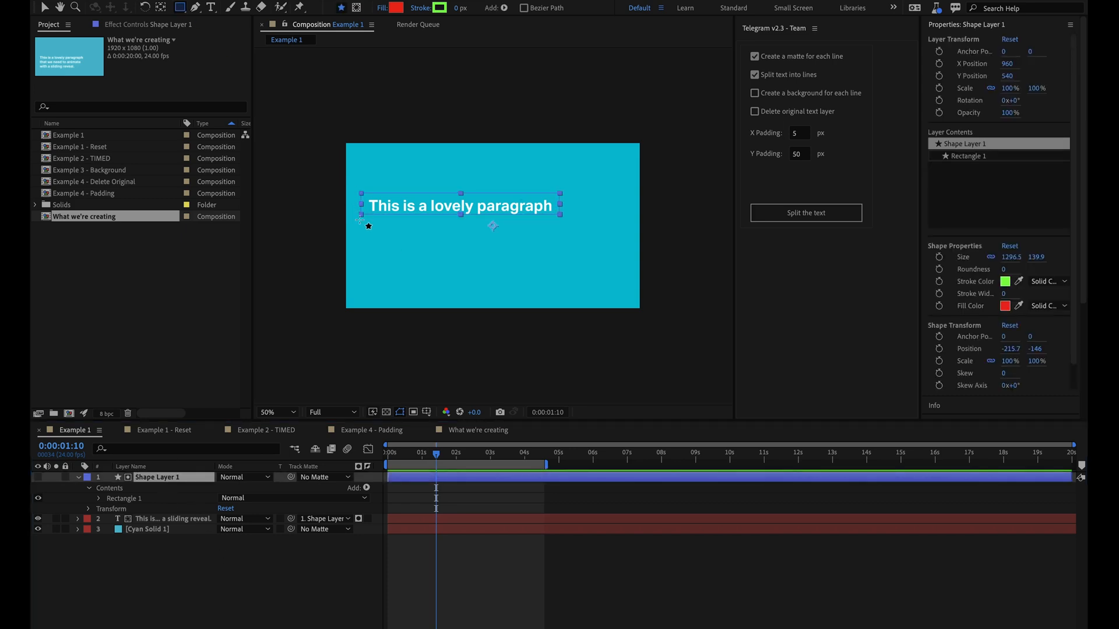
{"action": "left_click", "coordinate": [805, 212]}
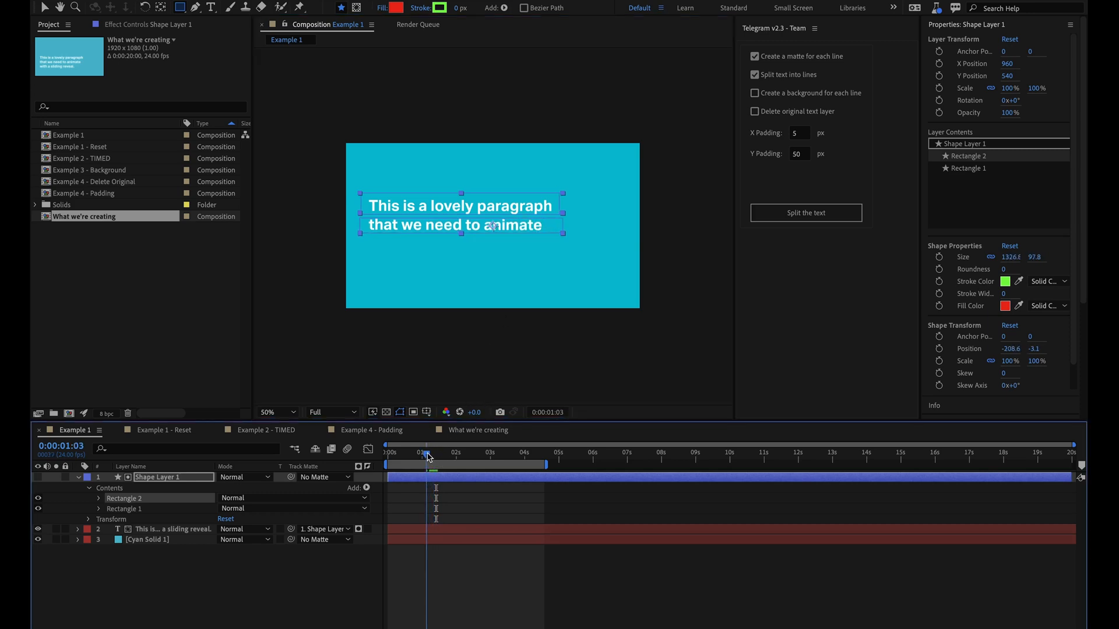
{"action": "left_click_drag", "start_coordinate": [426, 456], "coordinate": [396, 455]}
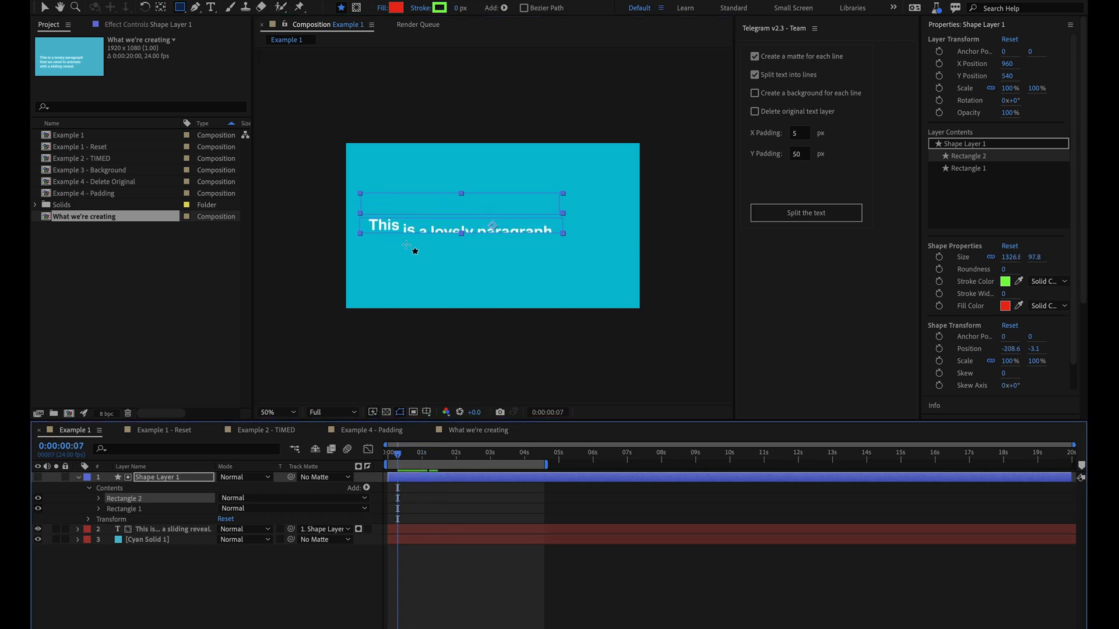
{"action": "left_click", "coordinate": [396, 452]}
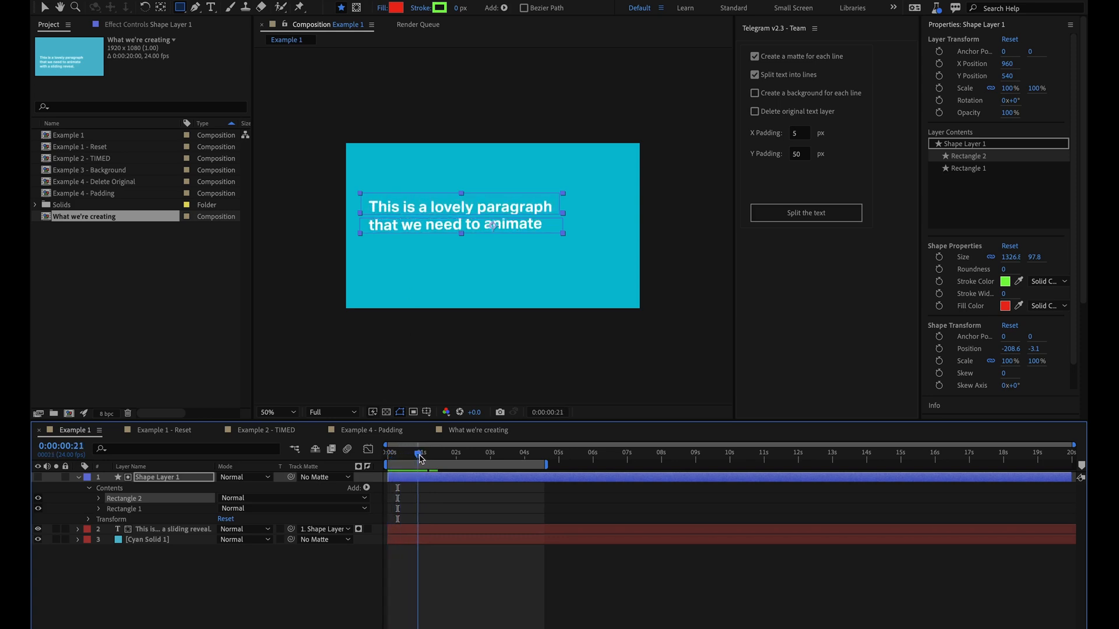
{"action": "left_click_drag", "start_coordinate": [420, 452], "coordinate": [391, 452]}
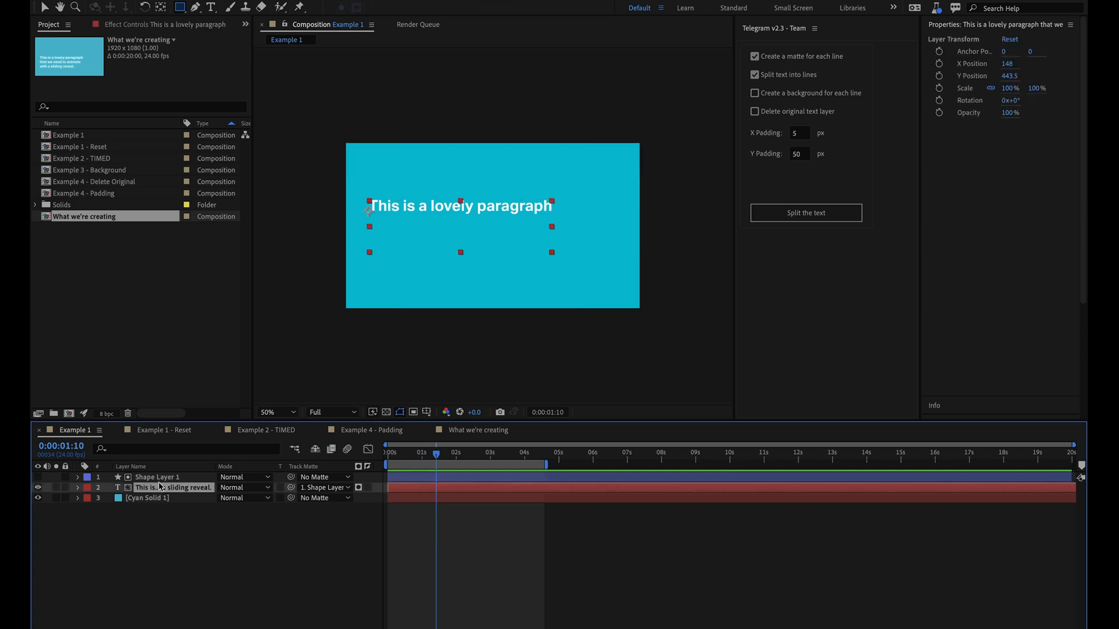
Step: Duplicate the text layer with its matte and edit the copy to hold the second line
{"action": "left_click", "coordinate": [805, 212]}
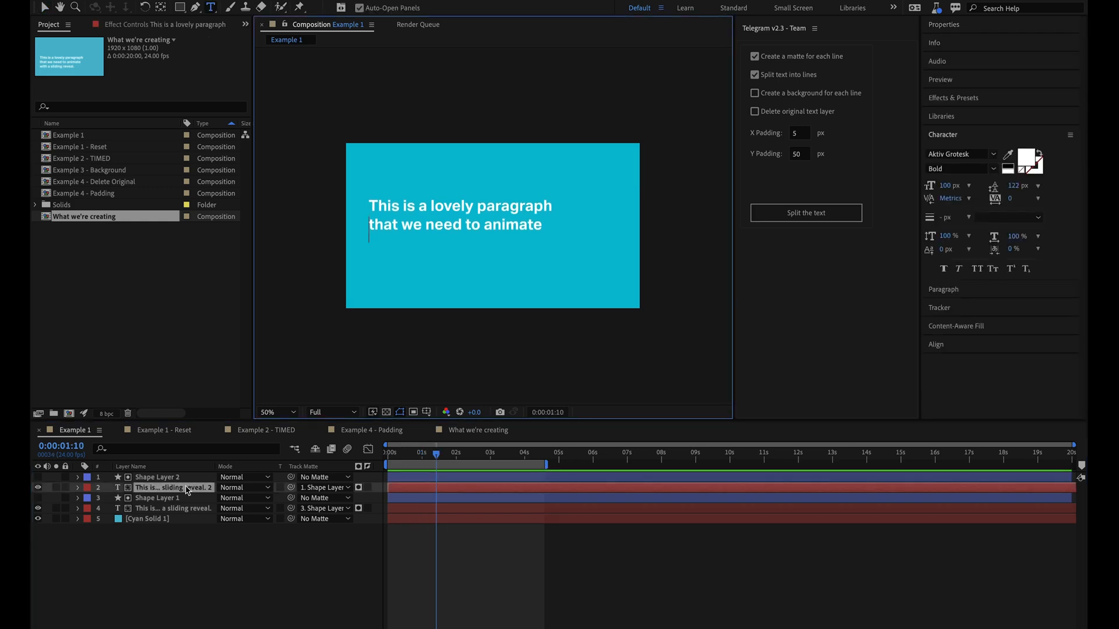
{"action": "double_click", "coordinate": [382, 206]}
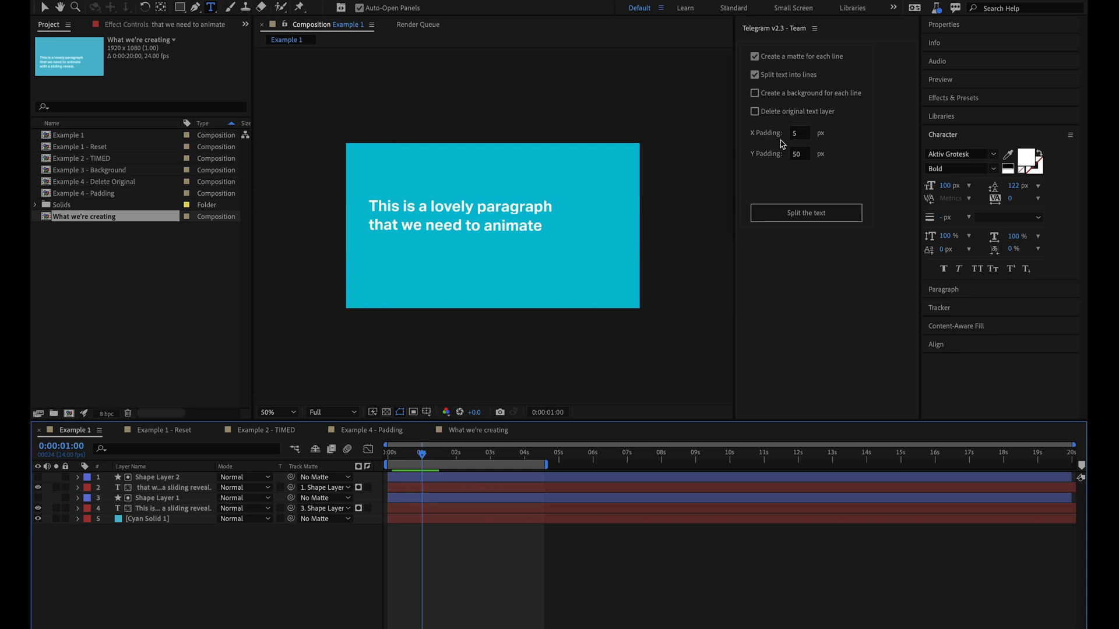
{"action": "mouse_move", "coordinate": [220, 465]}
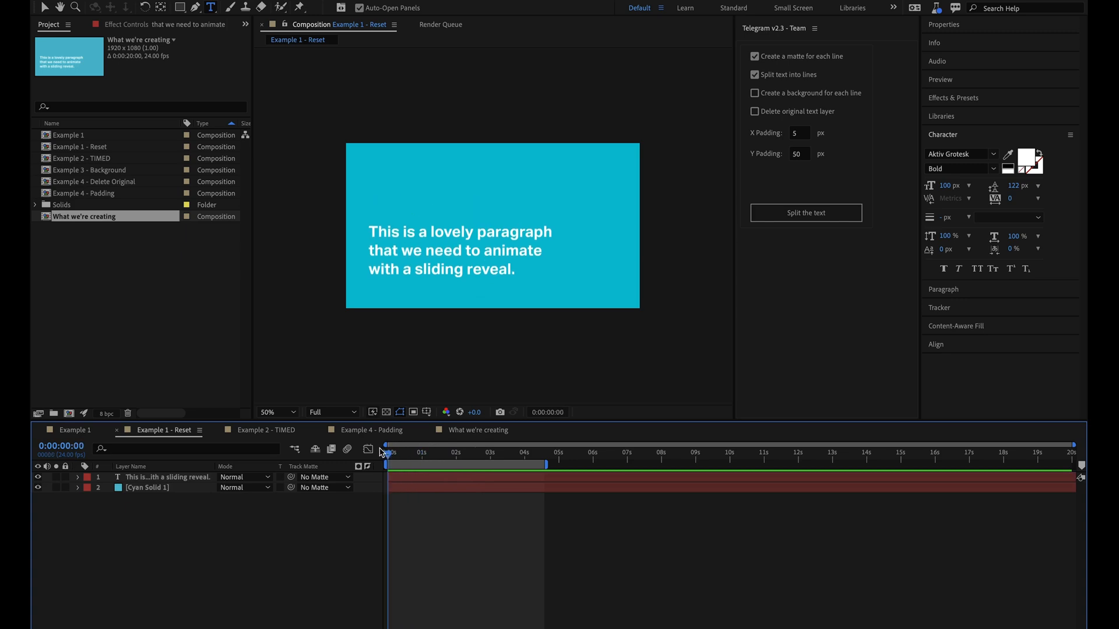
Step: Select the paragraph in Example 1 - Reset and run Telegram's Split the text
{"action": "left_click", "coordinate": [457, 452]}
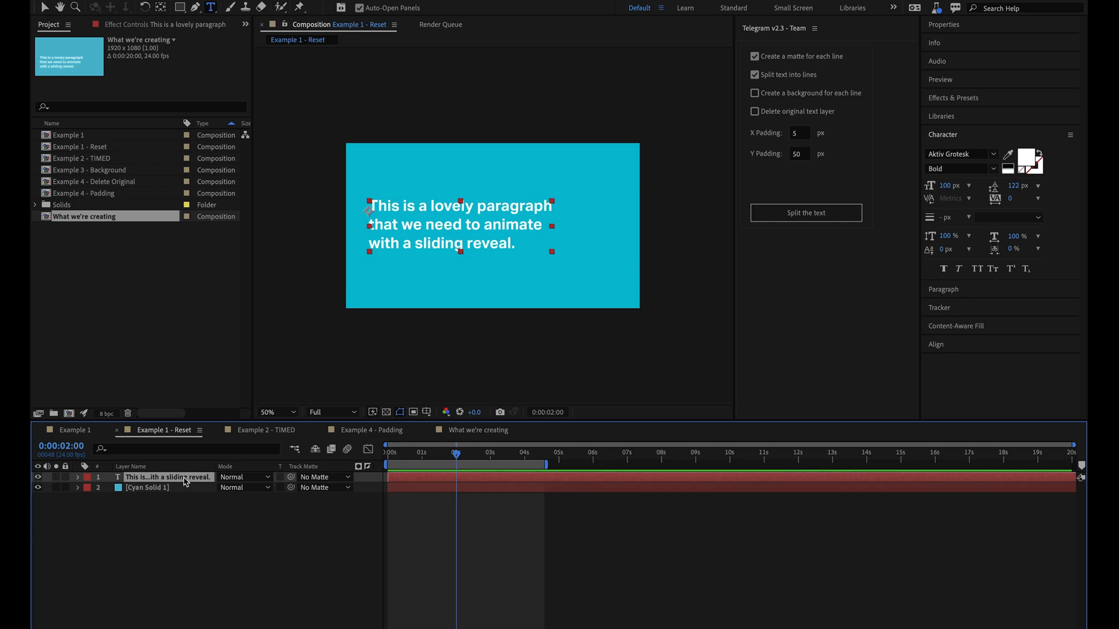
{"action": "mouse_move", "coordinate": [789, 272]}
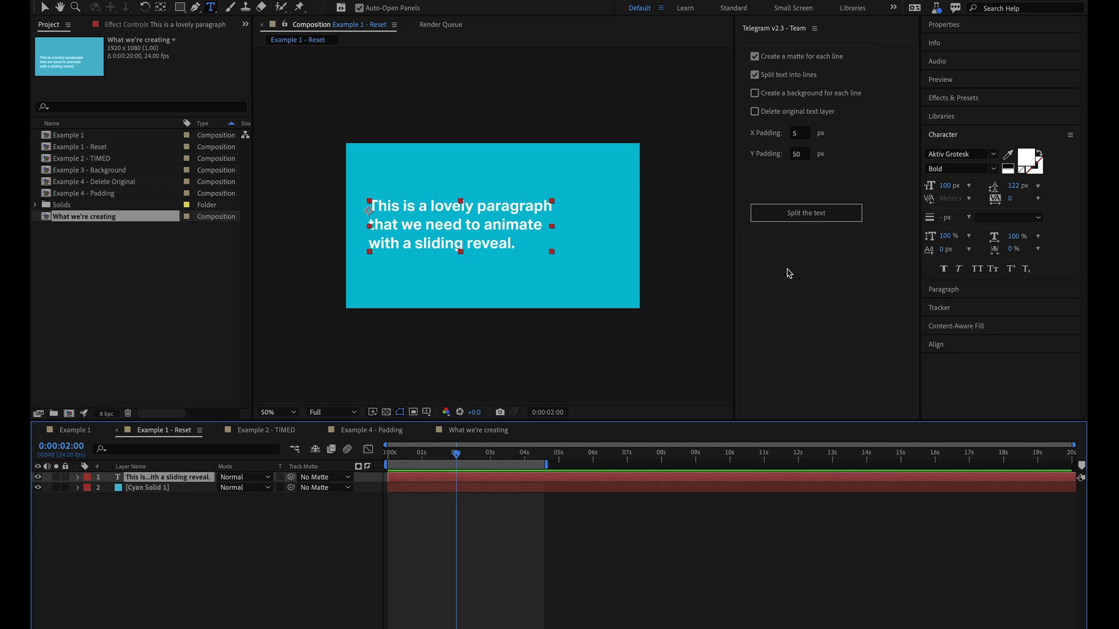
{"action": "mouse_move", "coordinate": [848, 66]}
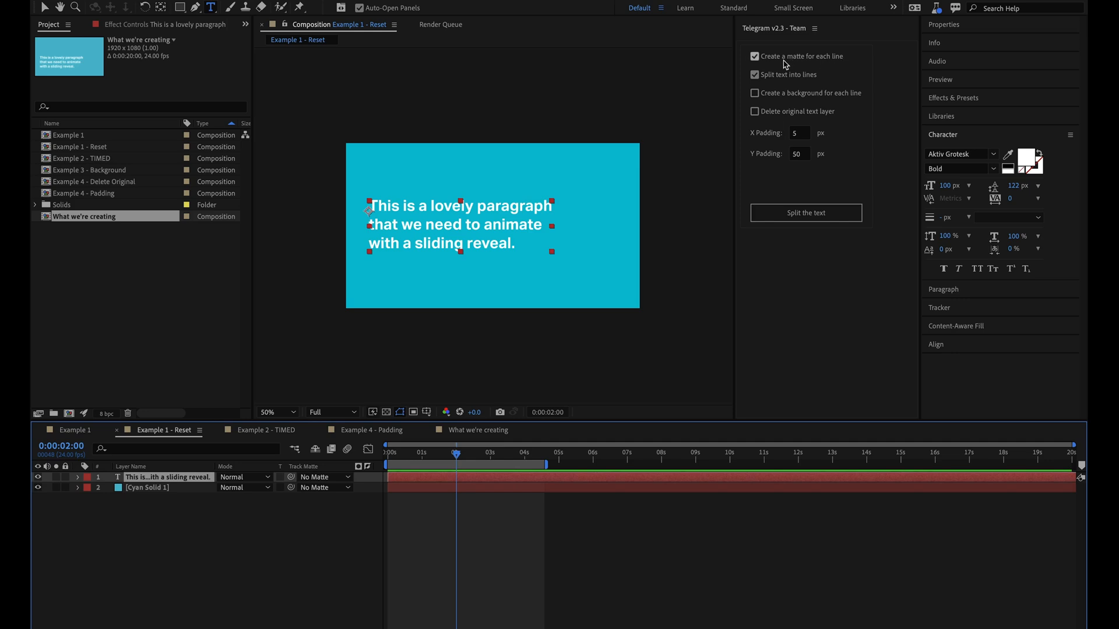
{"action": "mouse_move", "coordinate": [793, 64]}
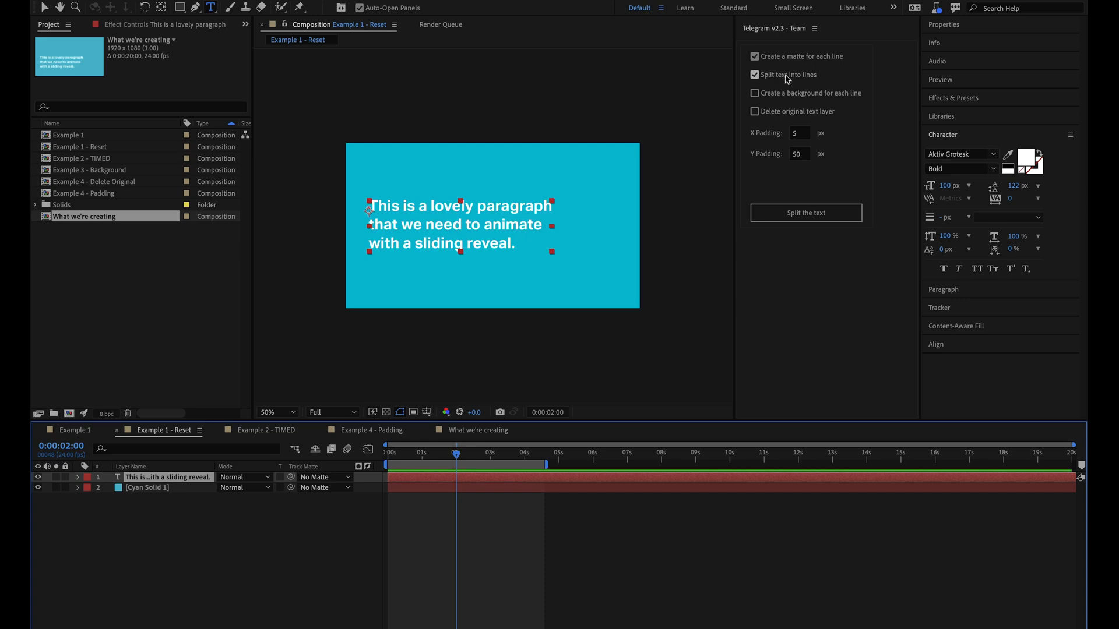
{"action": "mouse_move", "coordinate": [810, 78]}
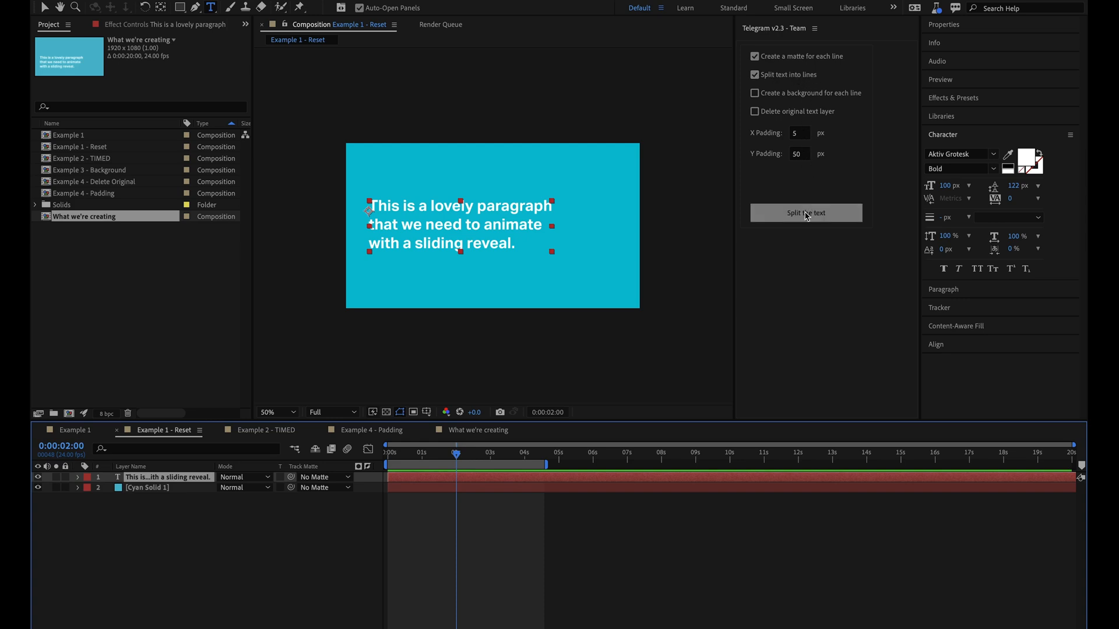
{"action": "mouse_move", "coordinate": [835, 217]}
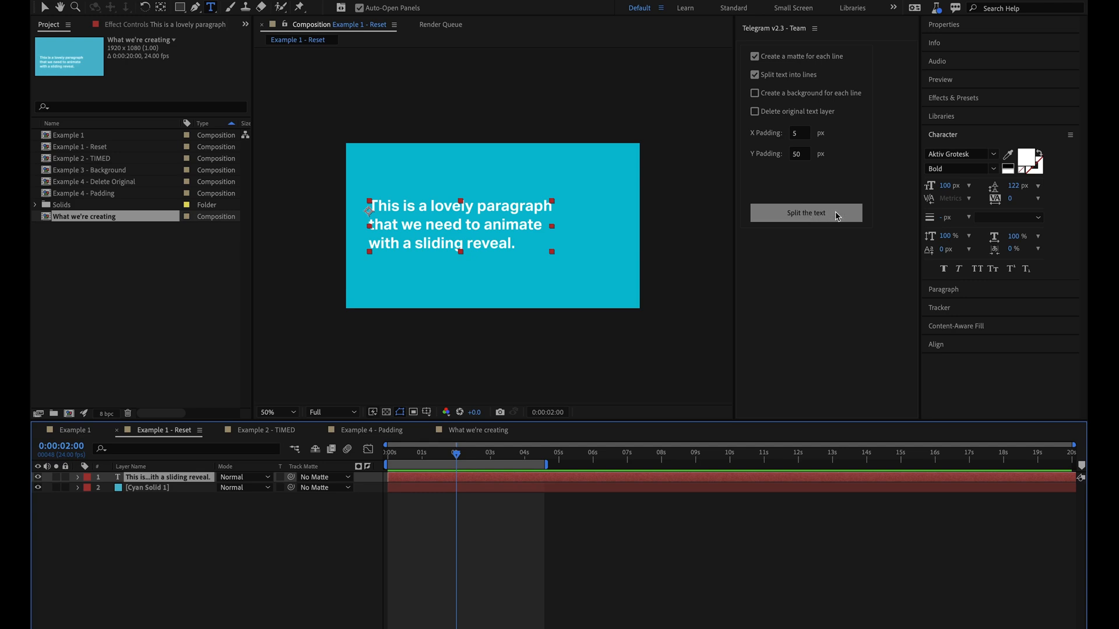
{"action": "left_click", "coordinate": [806, 212]}
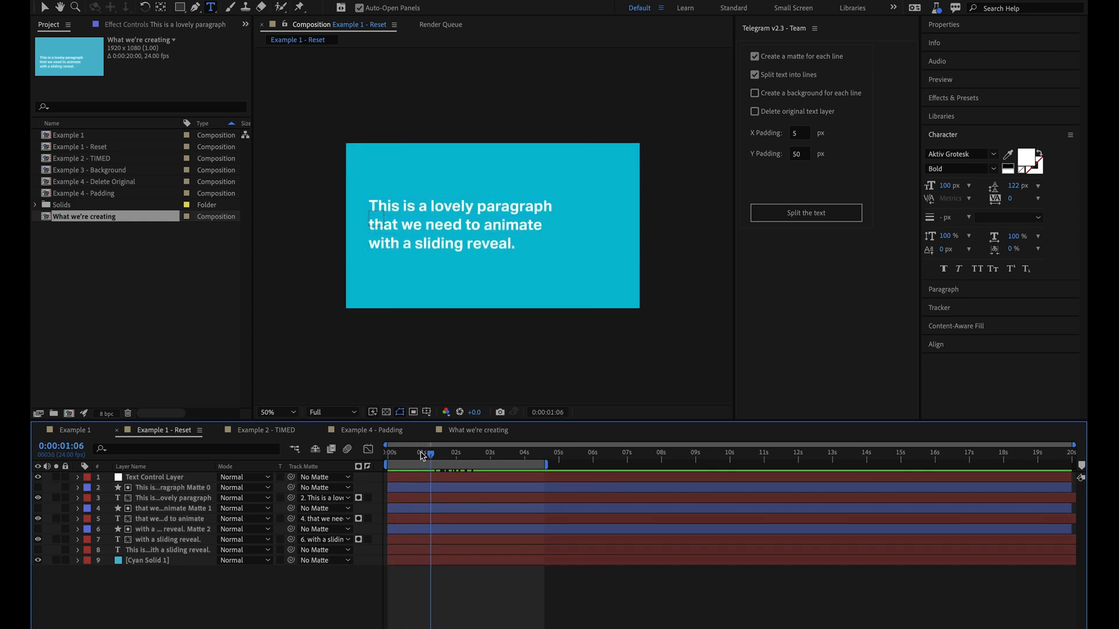
Step: Preview the split lines, then shift the second and third line layers with their mattes later for a cascading start
{"action": "left_click_drag", "start_coordinate": [430, 453], "coordinate": [419, 453]}
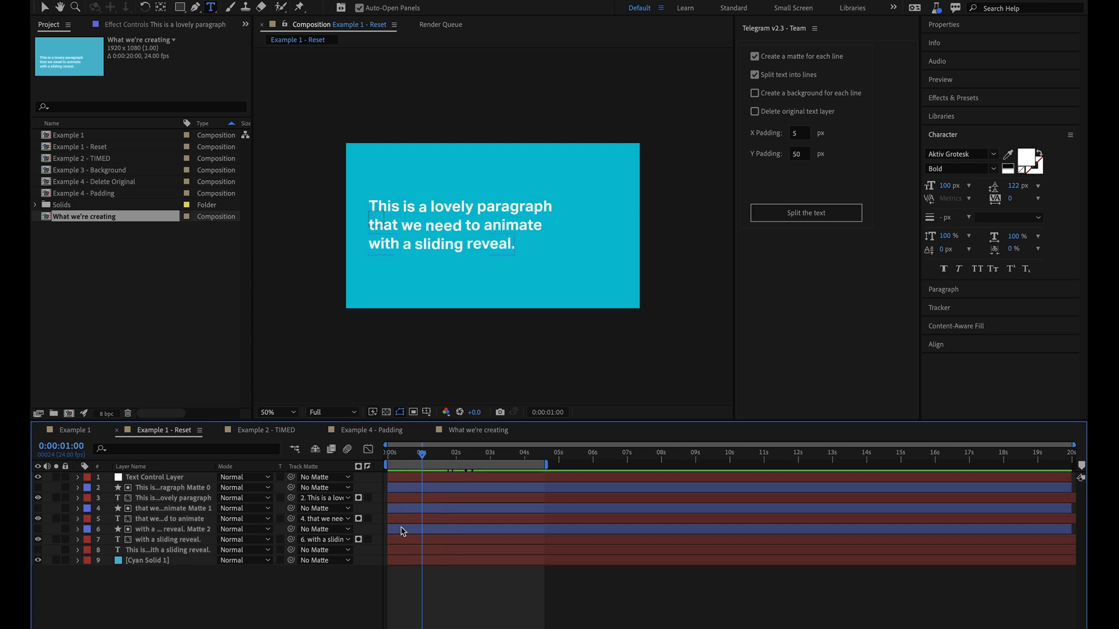
{"action": "left_click", "coordinate": [172, 529]}
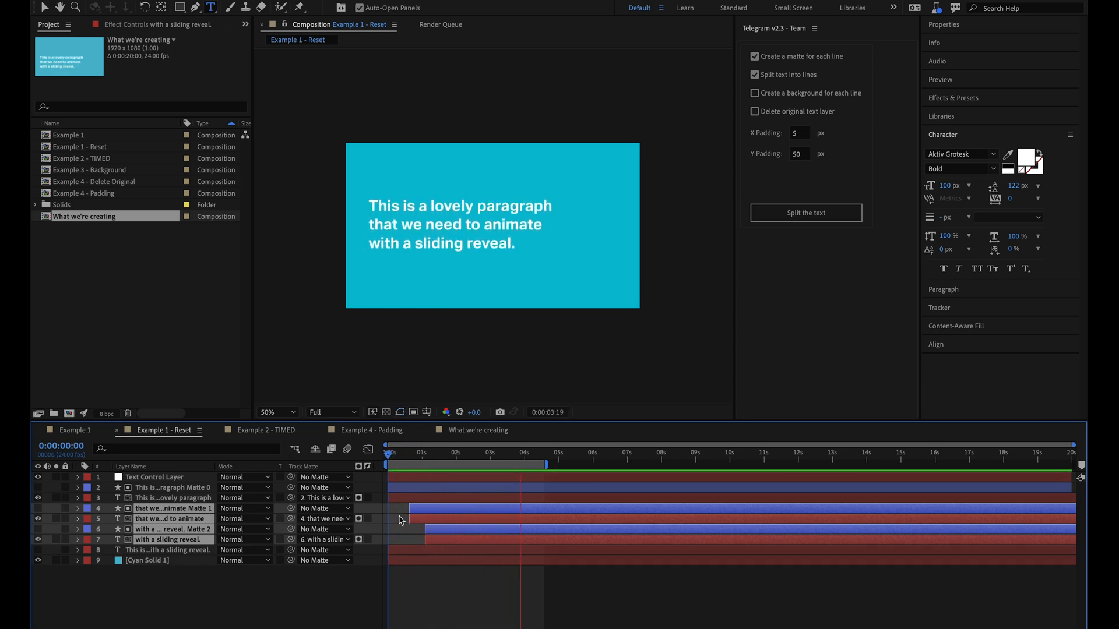
{"action": "left_click_drag", "start_coordinate": [520, 452], "coordinate": [431, 452]}
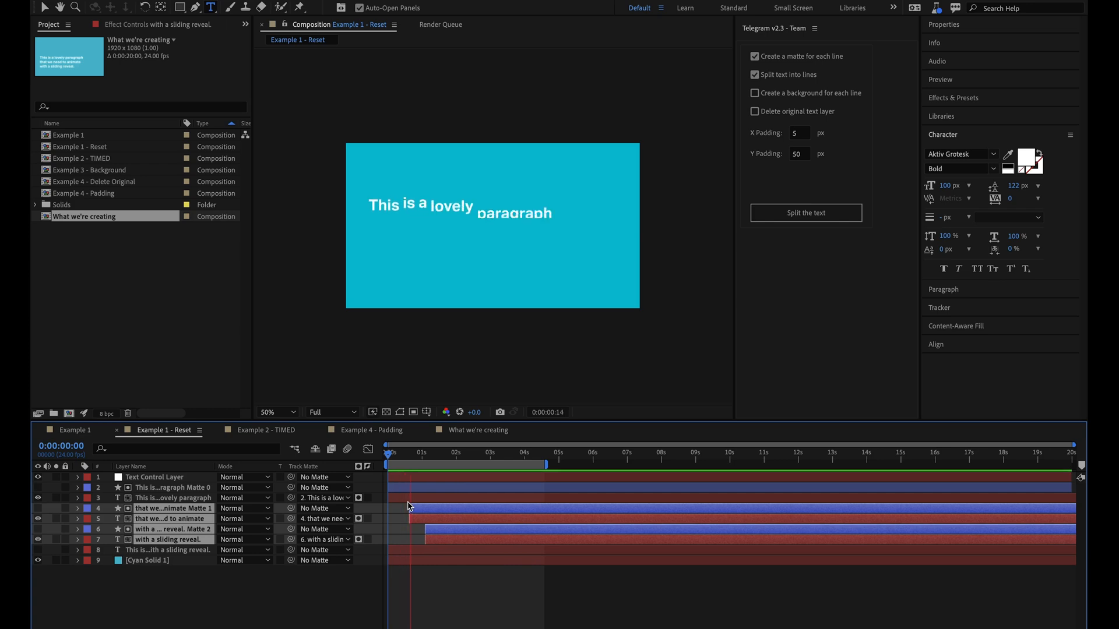
{"action": "left_click", "coordinate": [481, 452]}
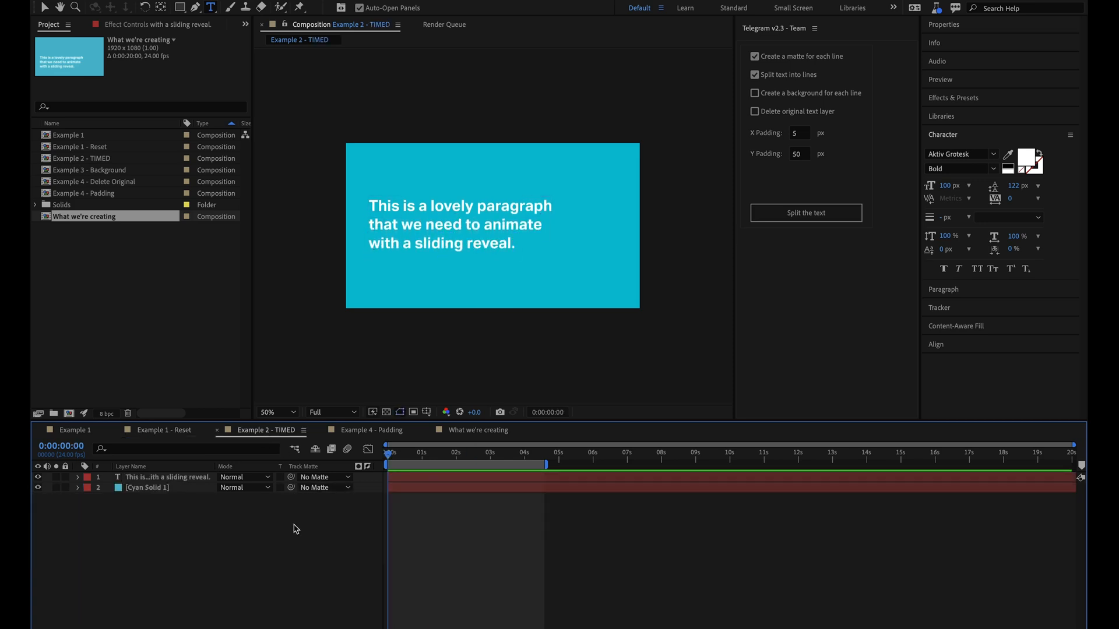
{"action": "mouse_move", "coordinate": [397, 458]}
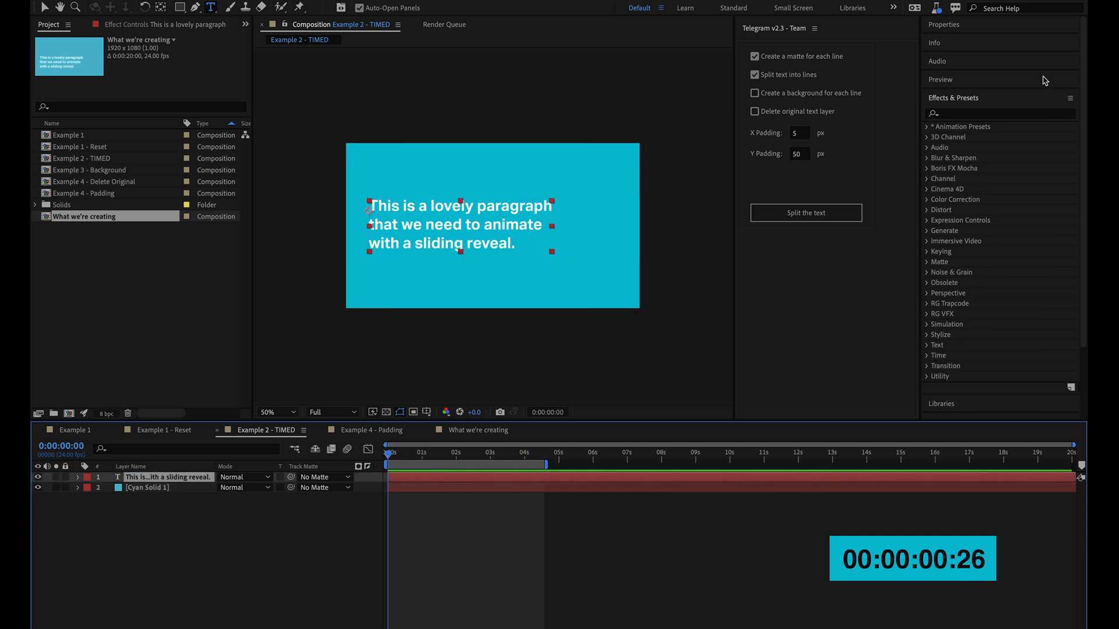
Step: Apply the Staple In preset to the Example 2 - TIMED paragraph and split it into per-line layers with mattes
{"action": "left_click", "coordinate": [927, 126]}
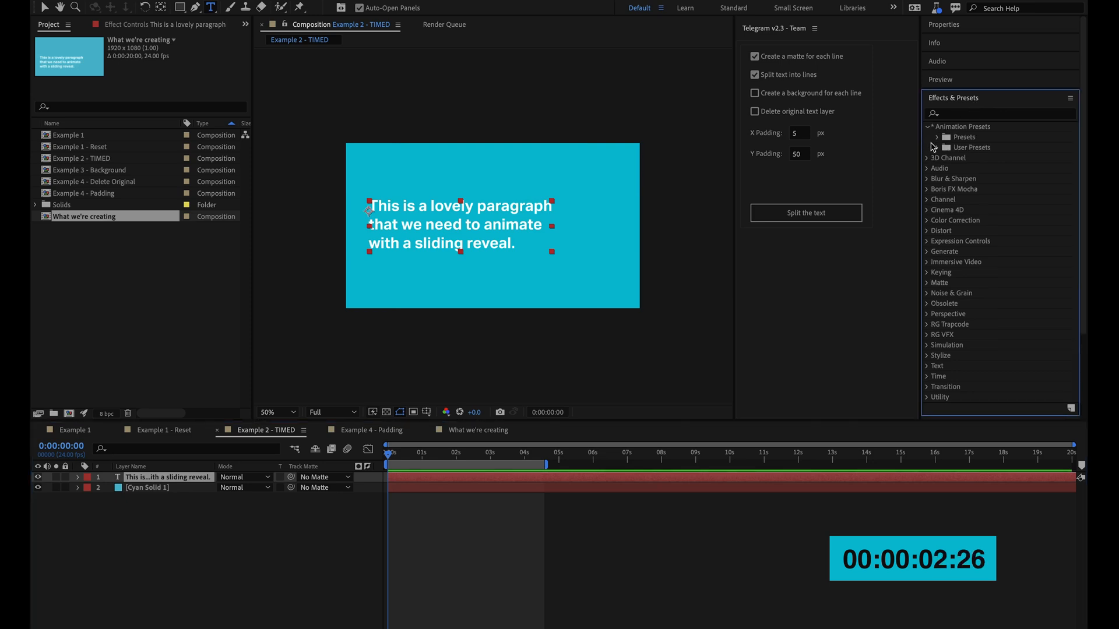
{"action": "left_click", "coordinate": [930, 147]}
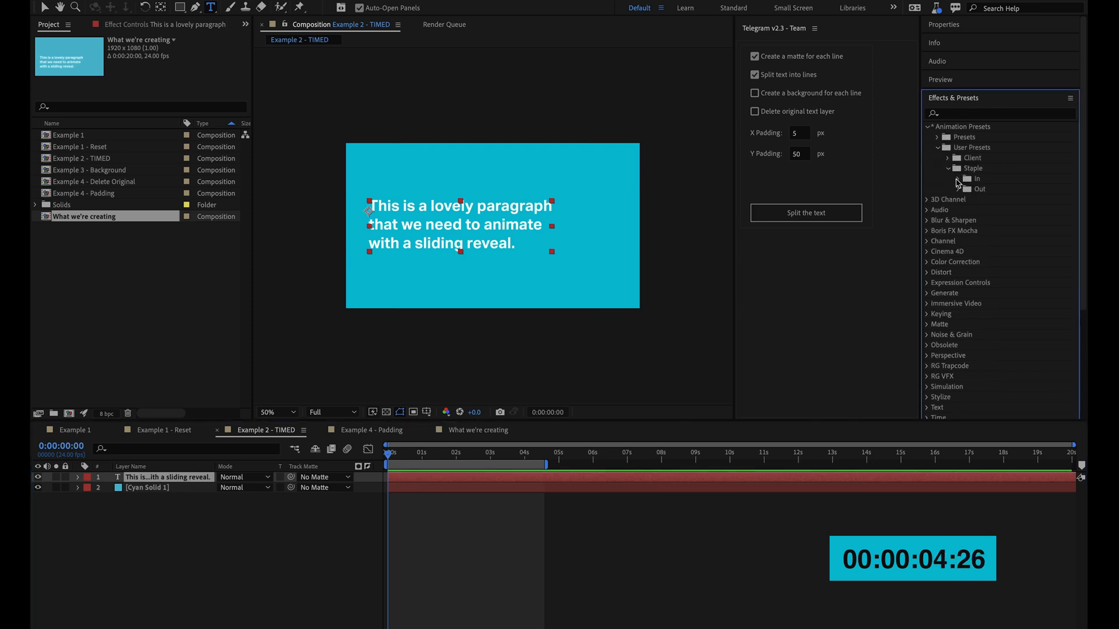
{"action": "left_click", "coordinate": [973, 178]}
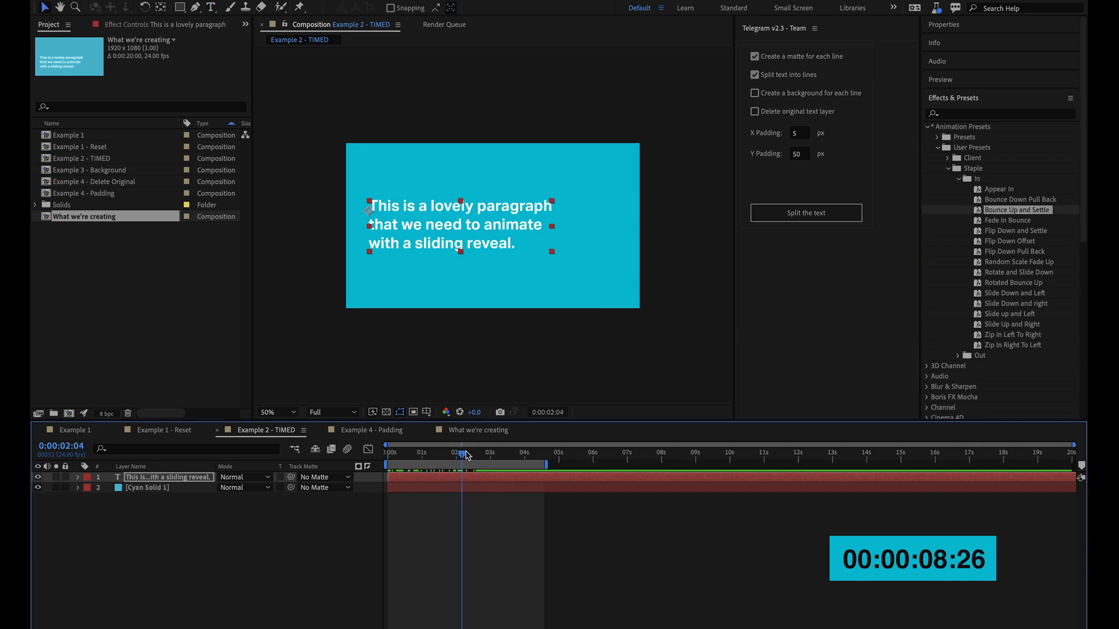
{"action": "left_click", "coordinate": [805, 212]}
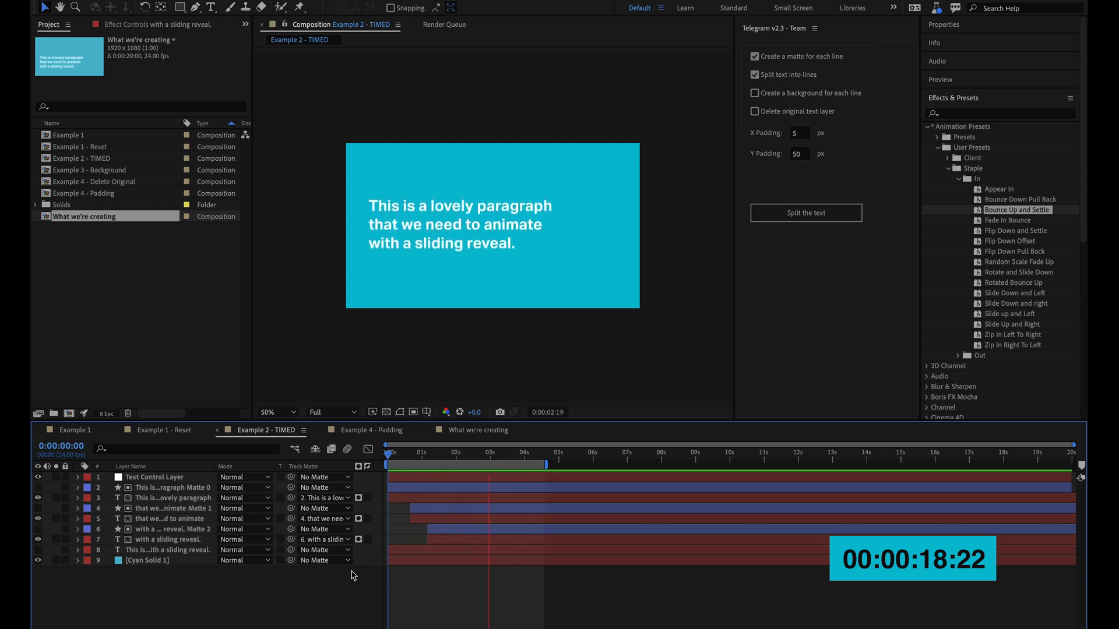
{"action": "left_click", "coordinate": [391, 452]}
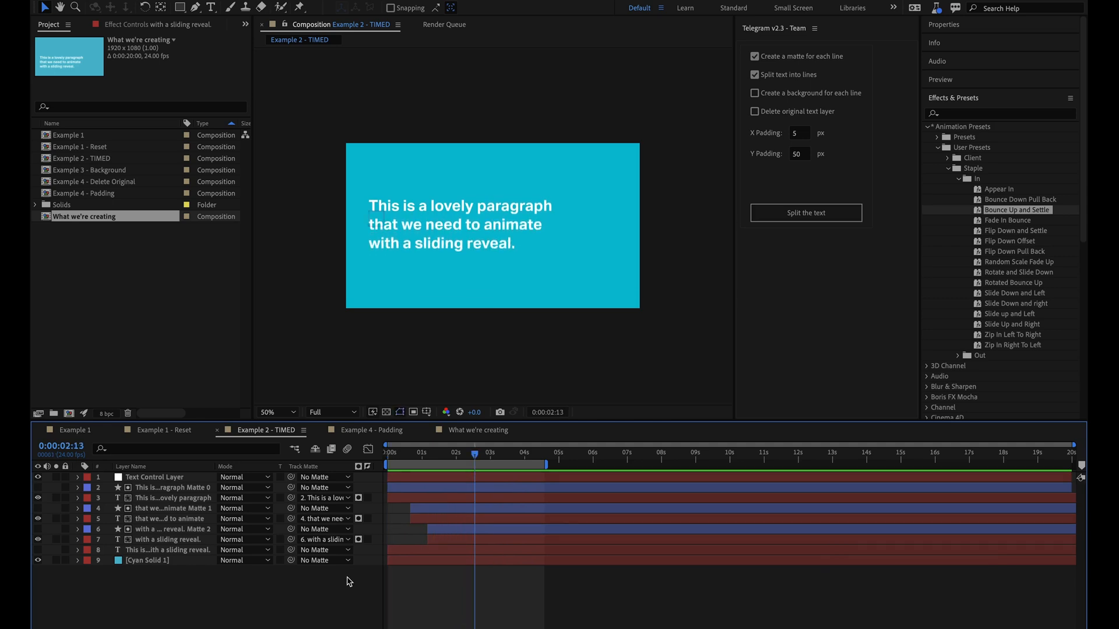
{"action": "mouse_move", "coordinate": [307, 594]}
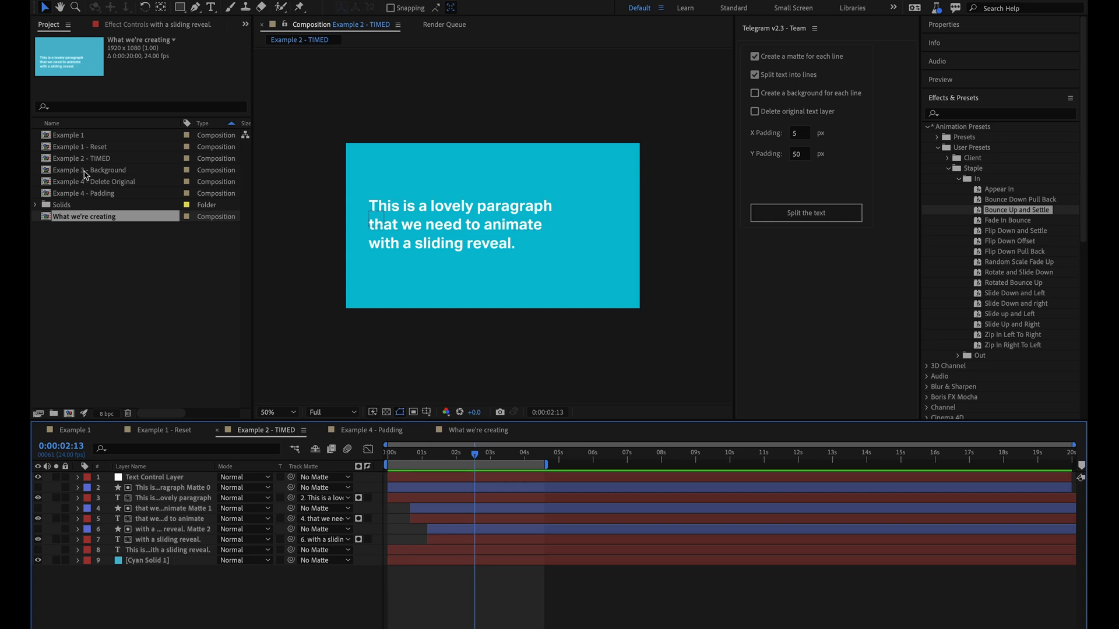
Step: In Example 3 - Background, enable black (000000) per-line backgrounds, split the text, preview the result and undo
{"action": "double_click", "coordinate": [91, 171]}
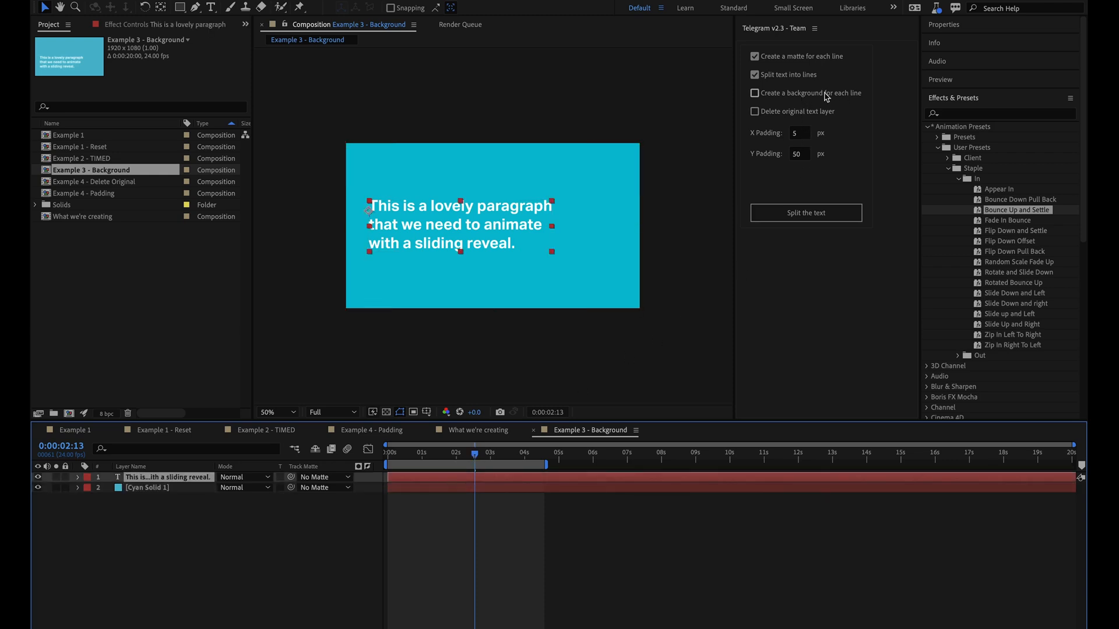
{"action": "left_click", "coordinate": [755, 93]}
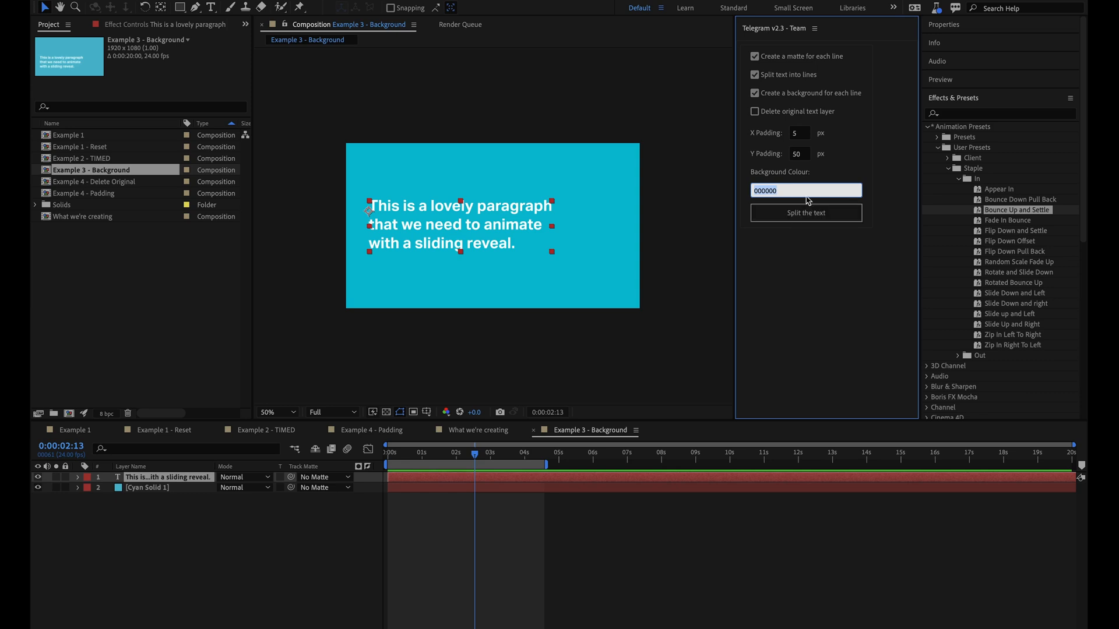
{"action": "left_click", "coordinate": [805, 212]}
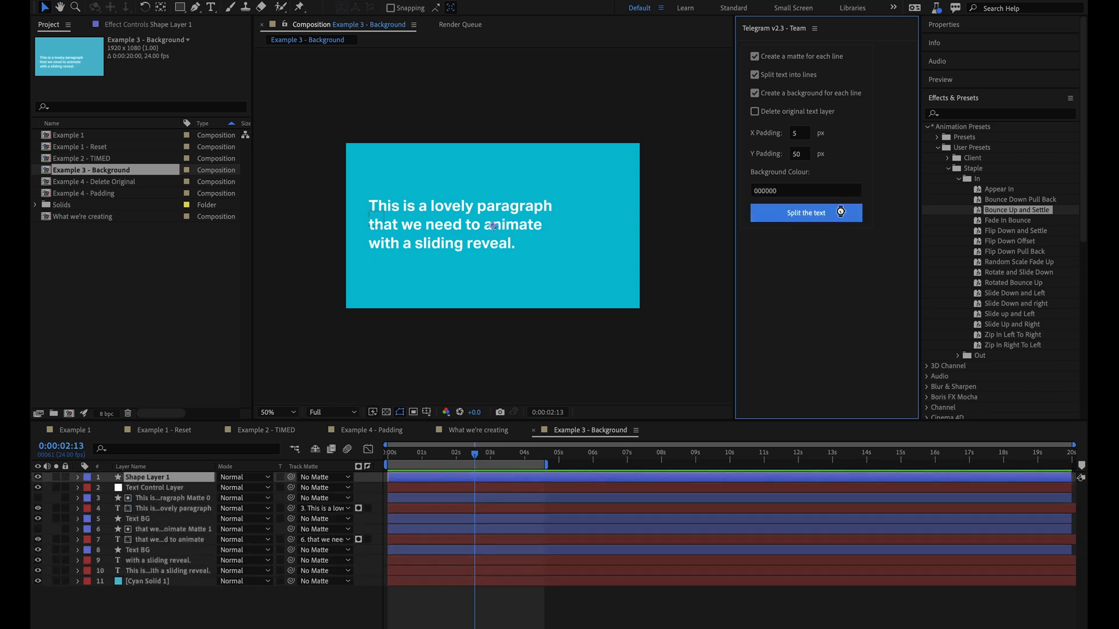
{"action": "left_click", "coordinate": [805, 212]}
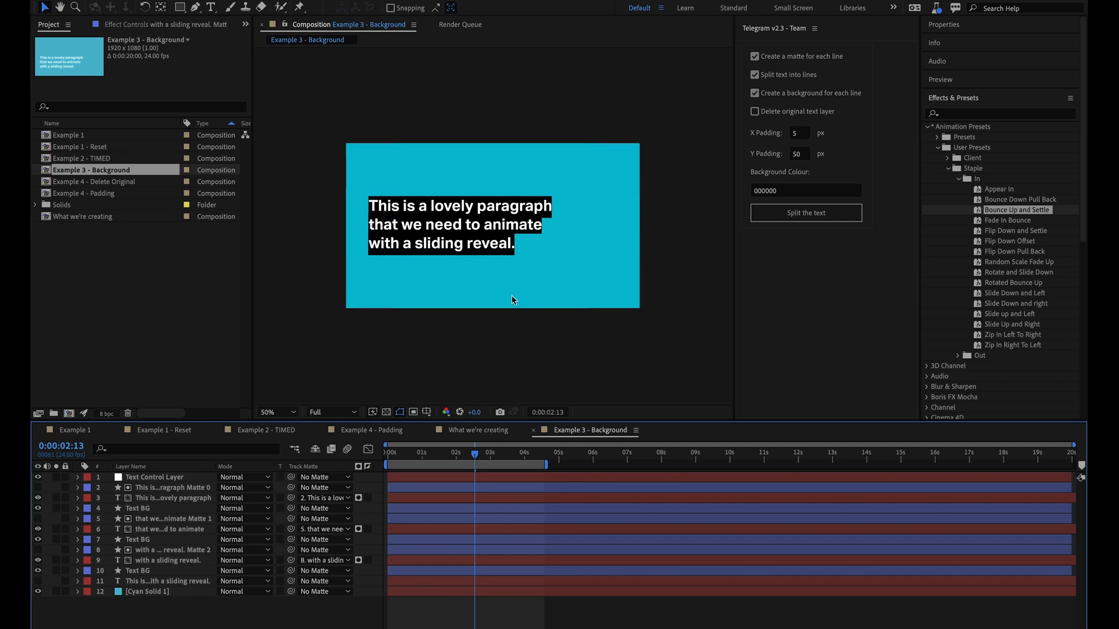
{"action": "left_click_drag", "start_coordinate": [476, 454], "coordinate": [432, 453]}
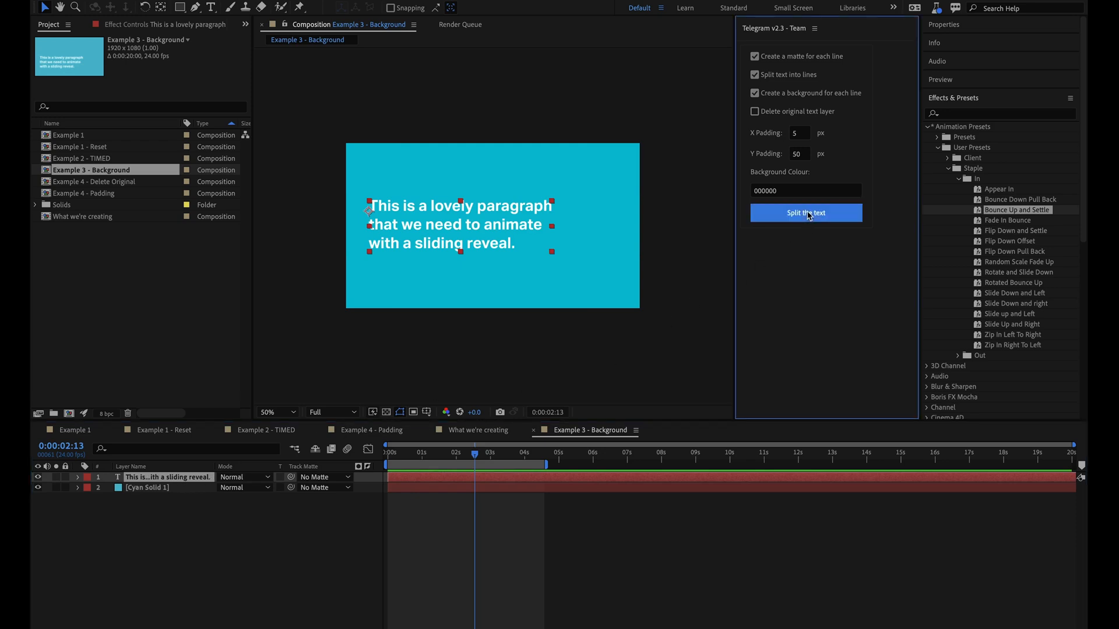
Step: Enable Delete original text layer and split the Example 3 paragraph into black-backed lines
{"action": "left_click", "coordinate": [805, 212]}
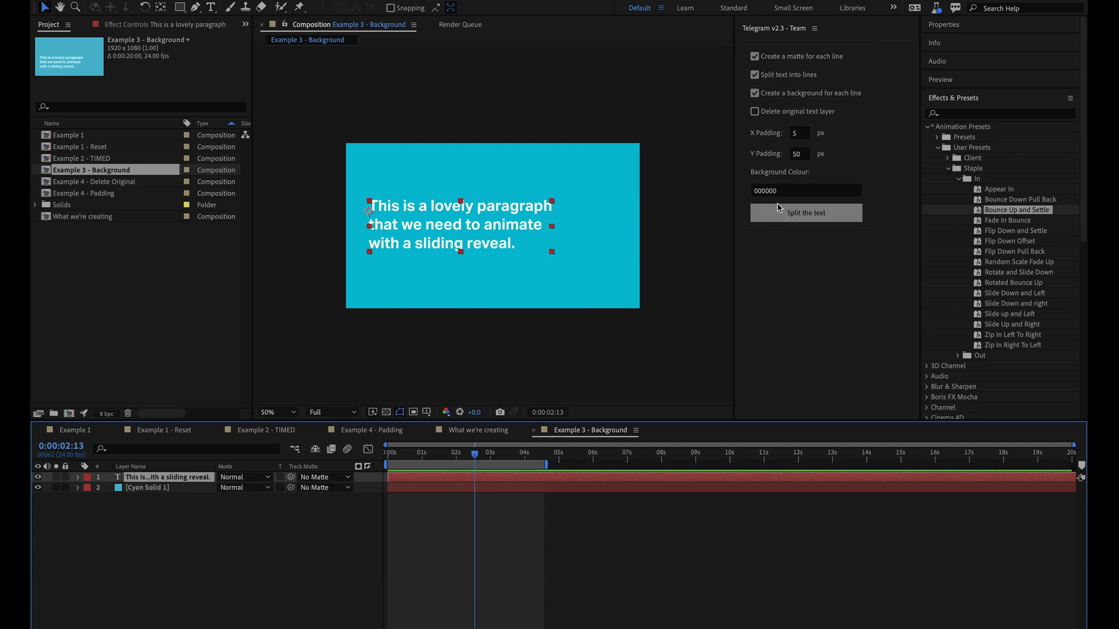
{"action": "left_click", "coordinate": [754, 112]}
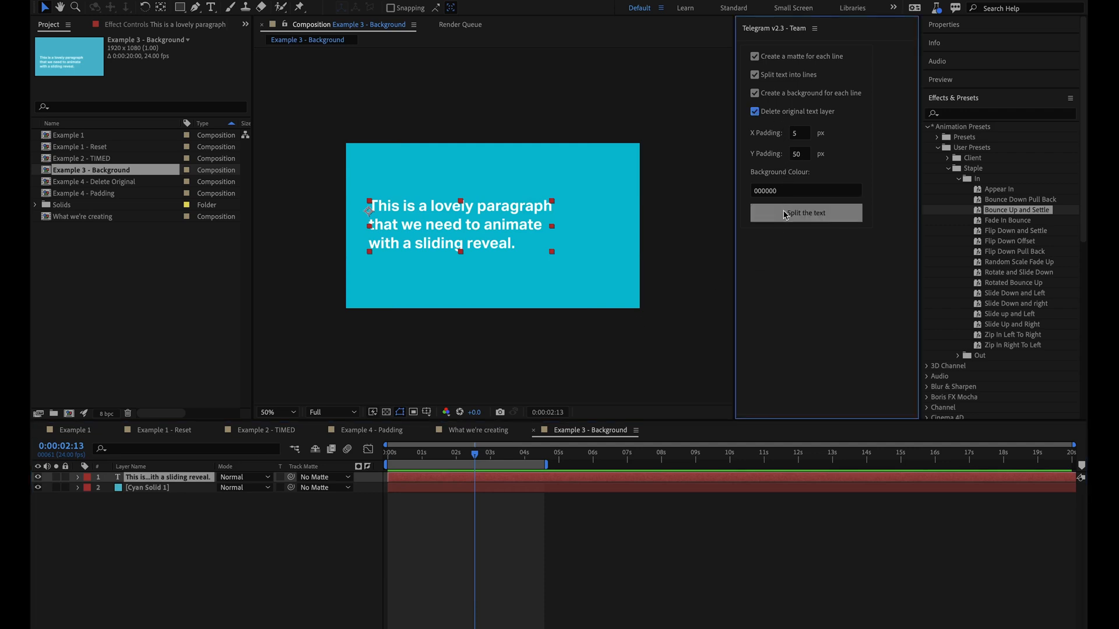
{"action": "left_click", "coordinate": [805, 212]}
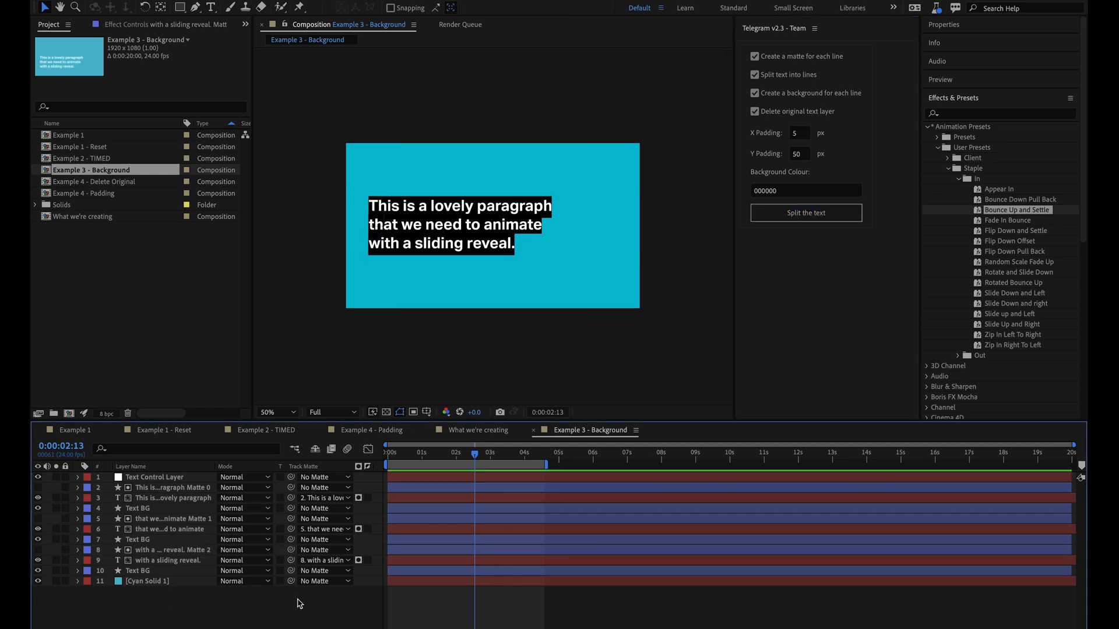
Step: In Example 4 - Padding, split the paragraph text layer with zero padding and scrub the reveal
{"action": "left_click", "coordinate": [376, 430]}
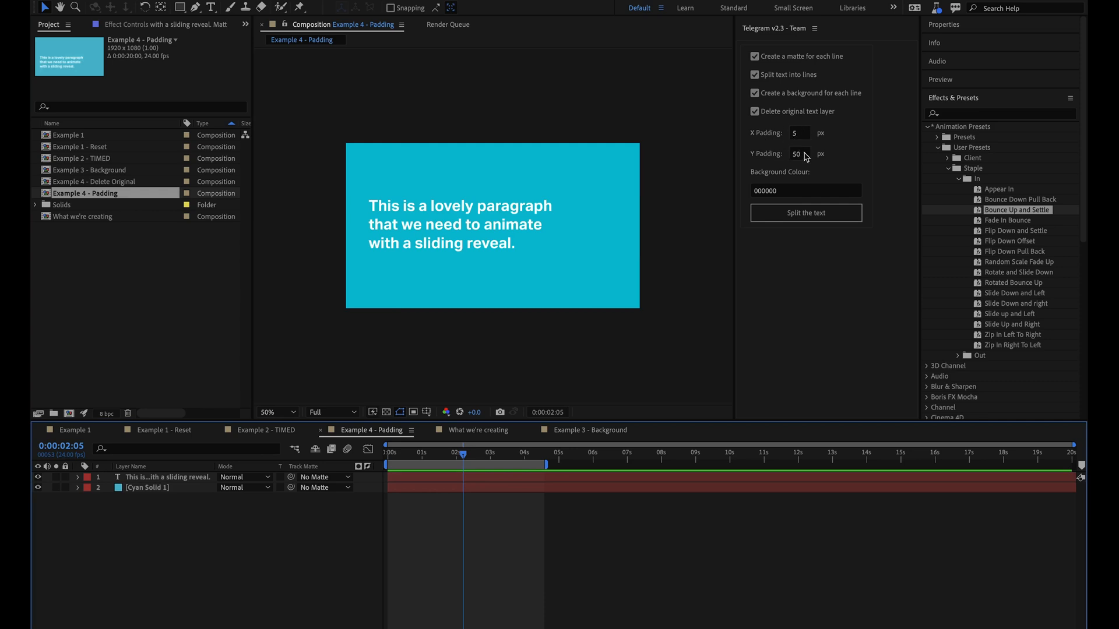
{"action": "mouse_move", "coordinate": [840, 163]}
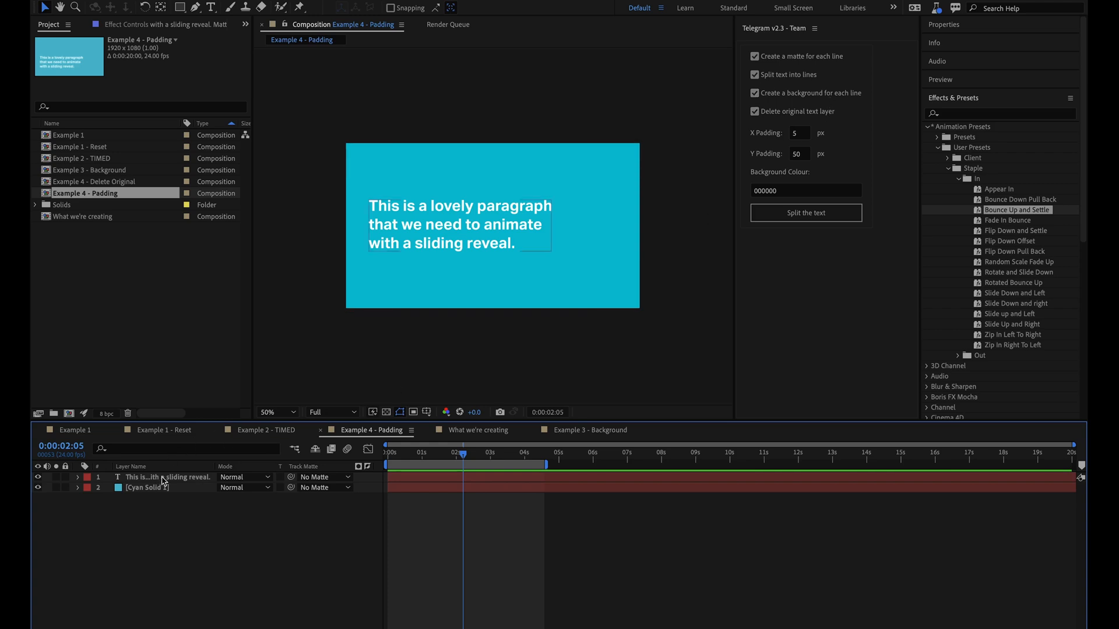
{"action": "left_click", "coordinate": [799, 133]}
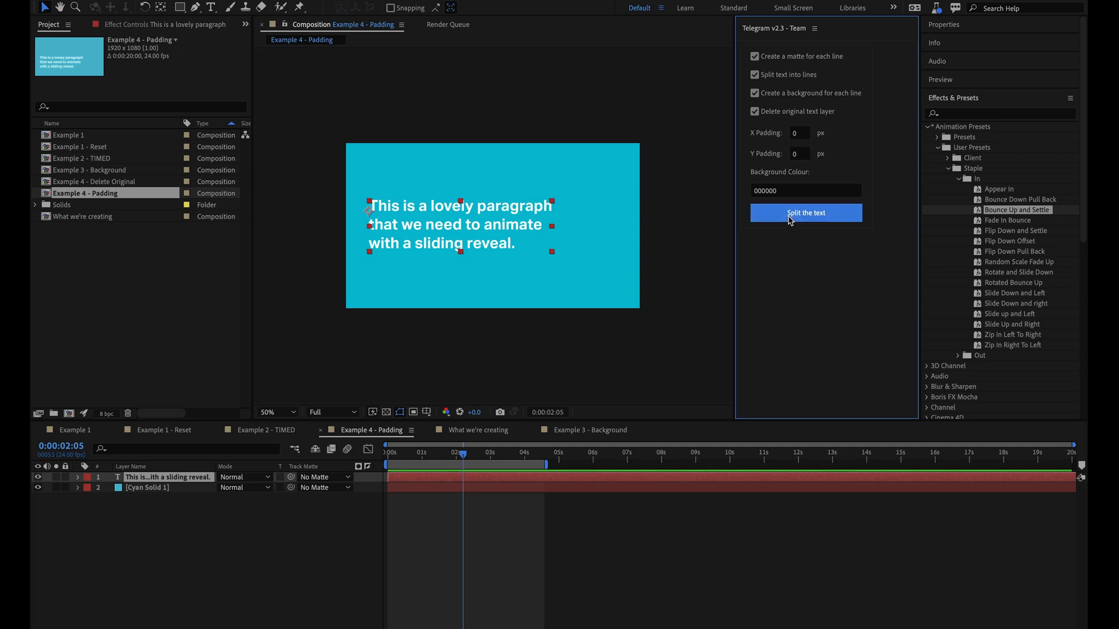
{"action": "left_click", "coordinate": [805, 212]}
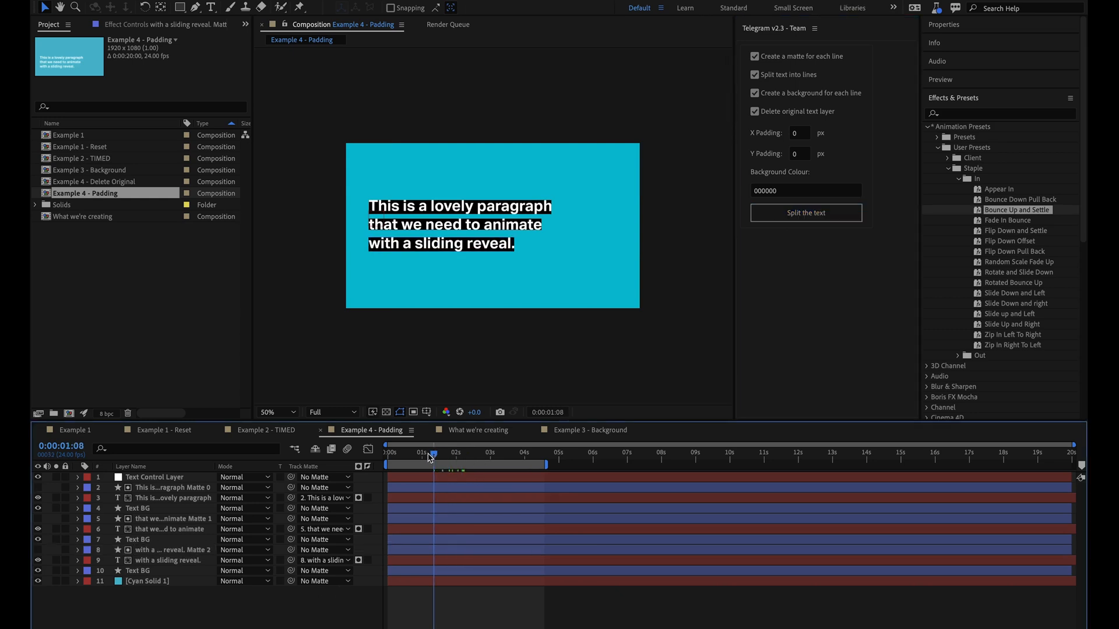
{"action": "left_click_drag", "start_coordinate": [431, 459], "coordinate": [409, 459]}
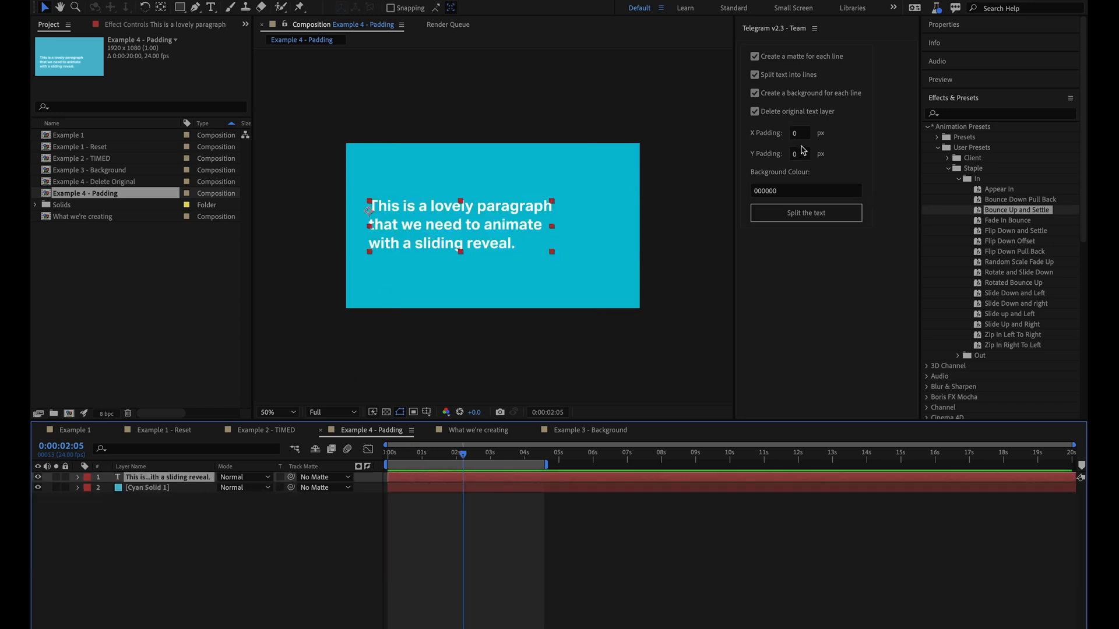
Step: Set Y Padding to 50 and switch off Create a matte for each line
{"action": "type", "text": "50"}
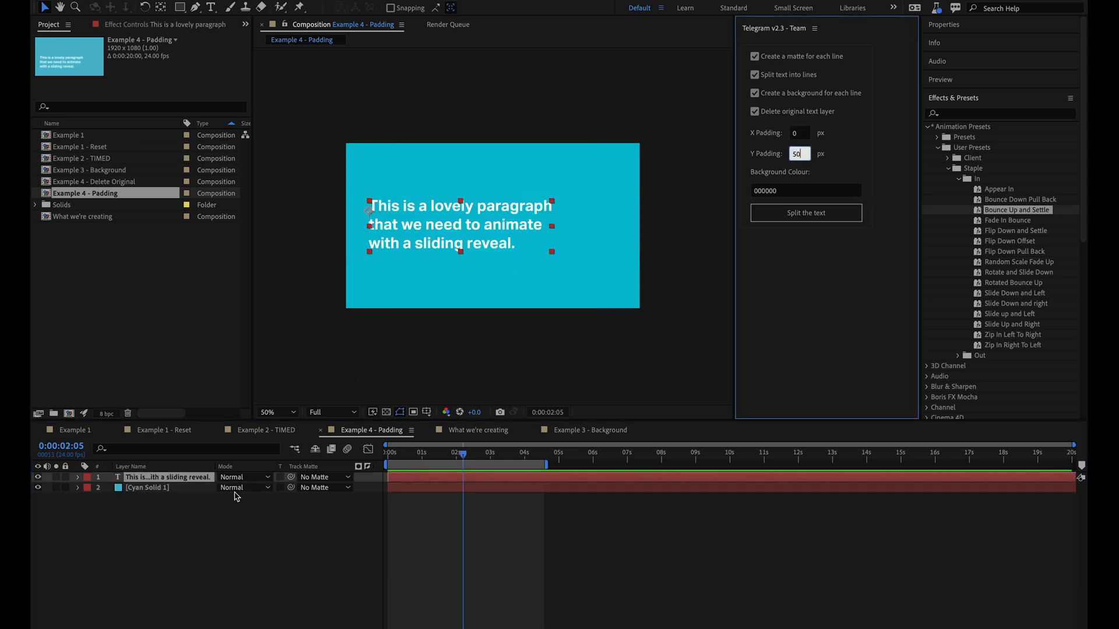
{"action": "left_click", "coordinate": [805, 212]}
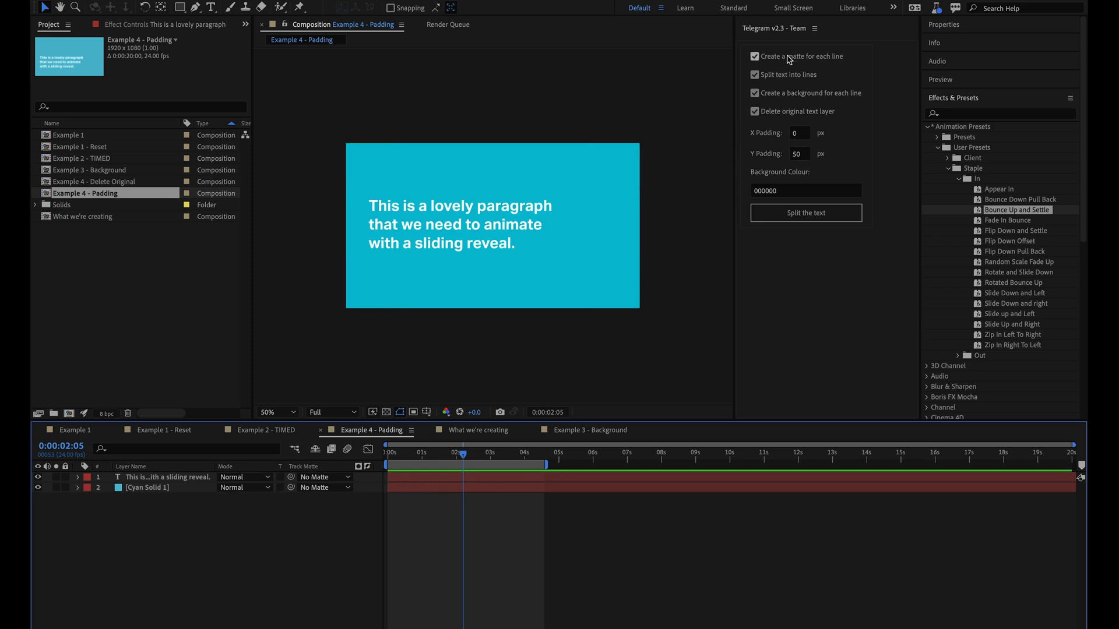
{"action": "left_click", "coordinate": [754, 56]}
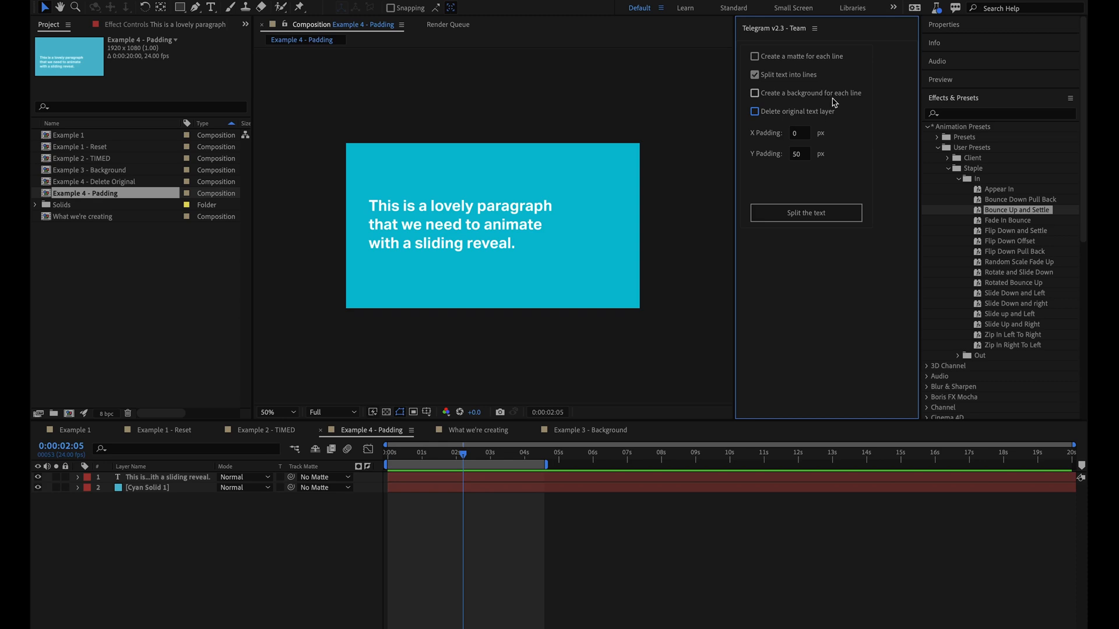
{"action": "mouse_move", "coordinate": [845, 134]}
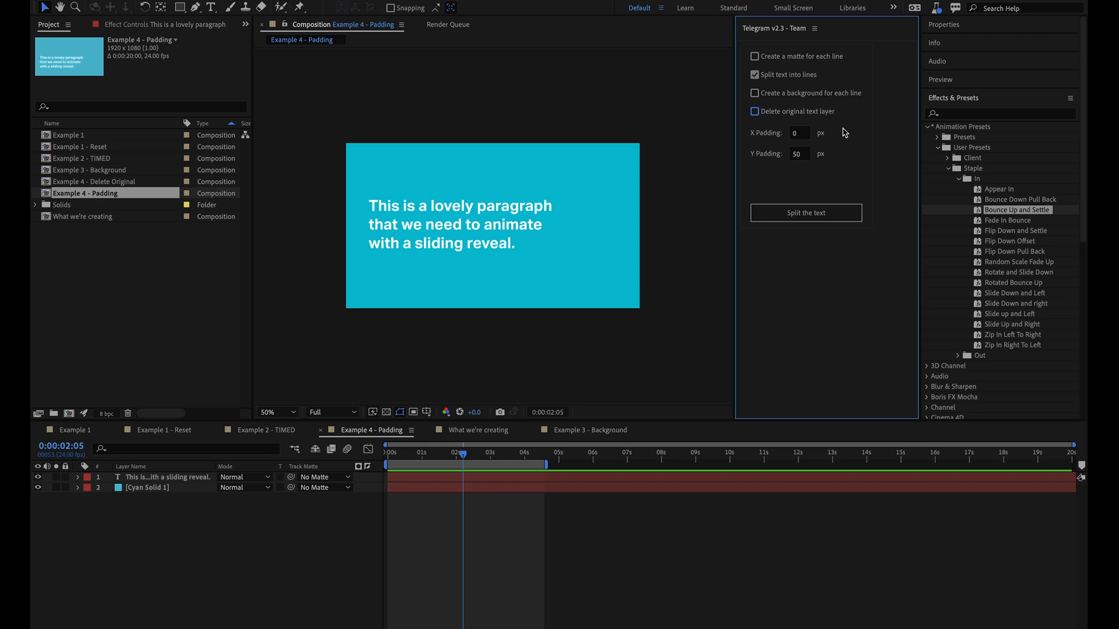